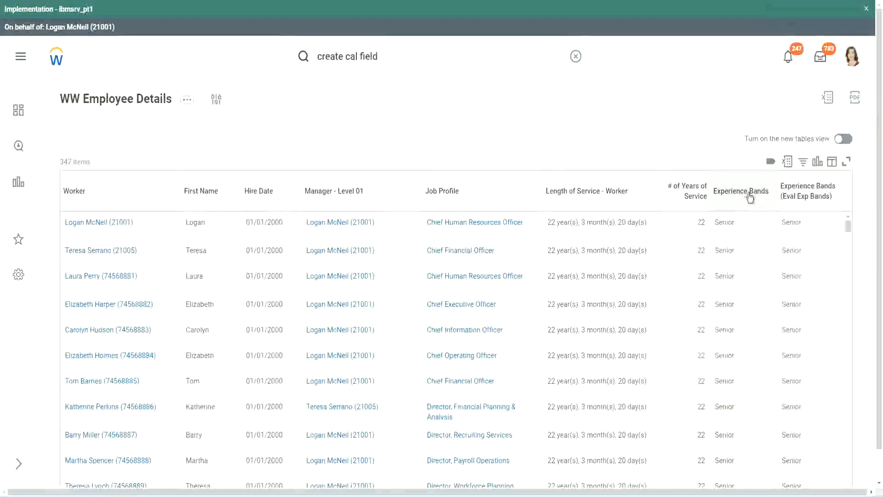
{"action": "mouse_move", "coordinate": [740, 190]}
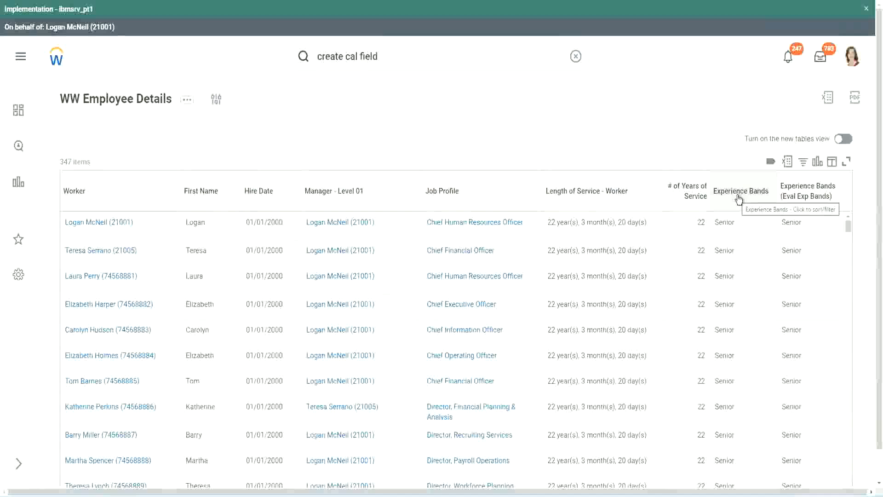
{"action": "mouse_move", "coordinate": [792, 260]}
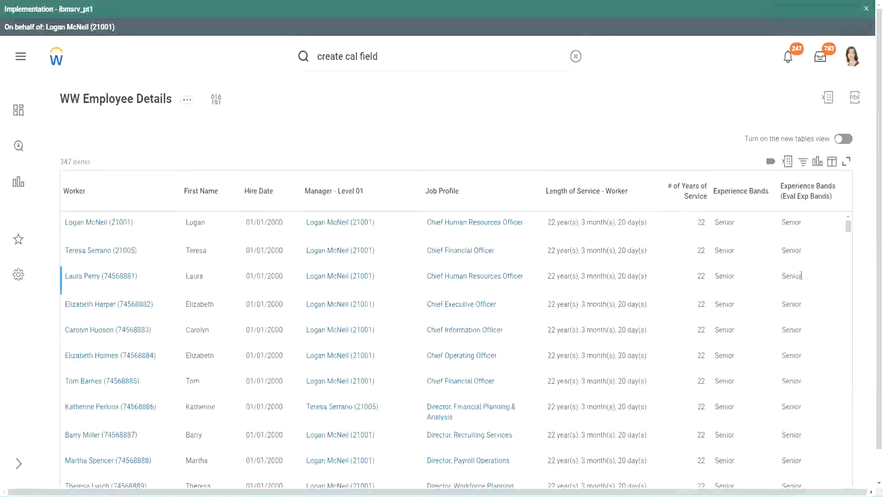
{"action": "mouse_move", "coordinate": [740, 278]}
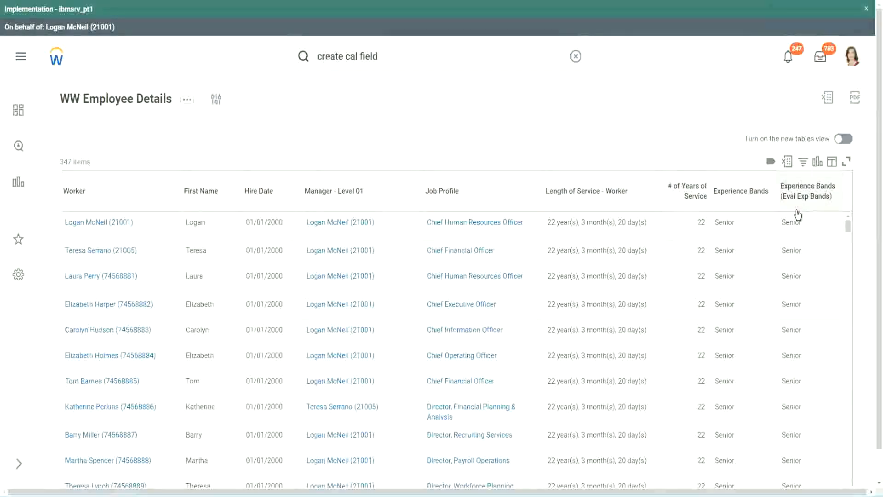
{"action": "mouse_move", "coordinate": [806, 196]}
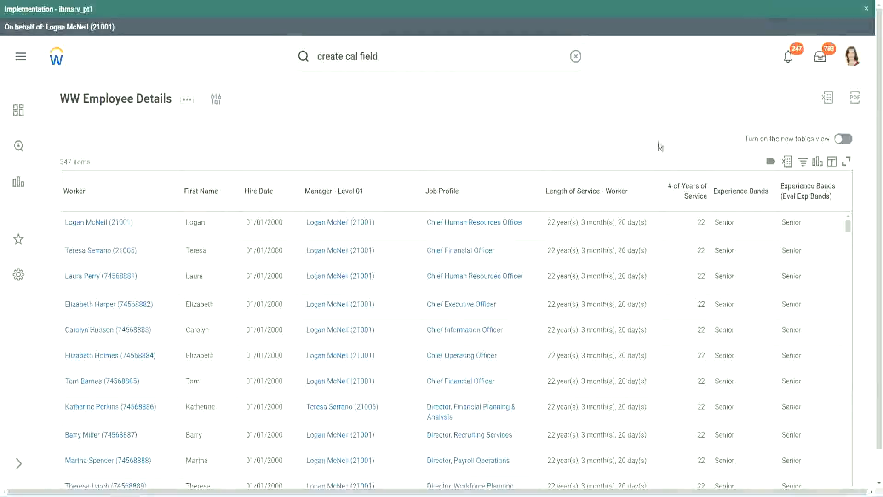
Step: Search 'create calc field' in Workday and launch the Create Calculated Field task
{"action": "left_click", "coordinate": [99, 222]}
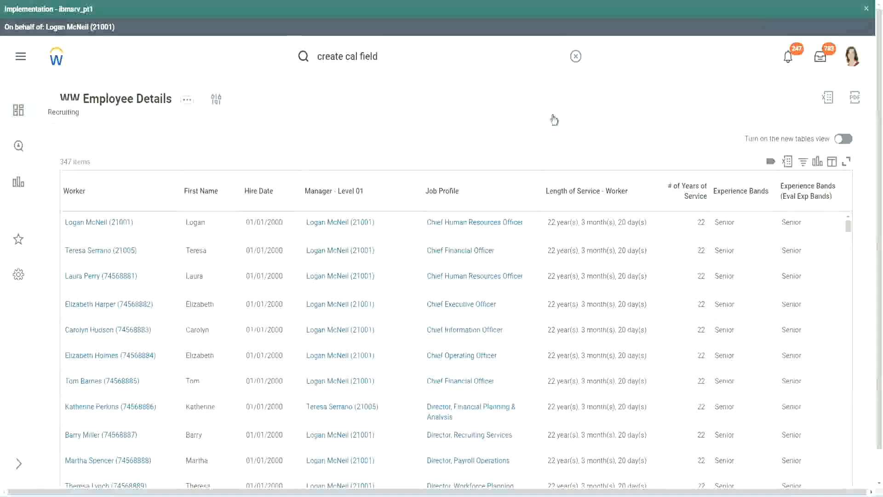
{"action": "mouse_move", "coordinate": [822, 249]}
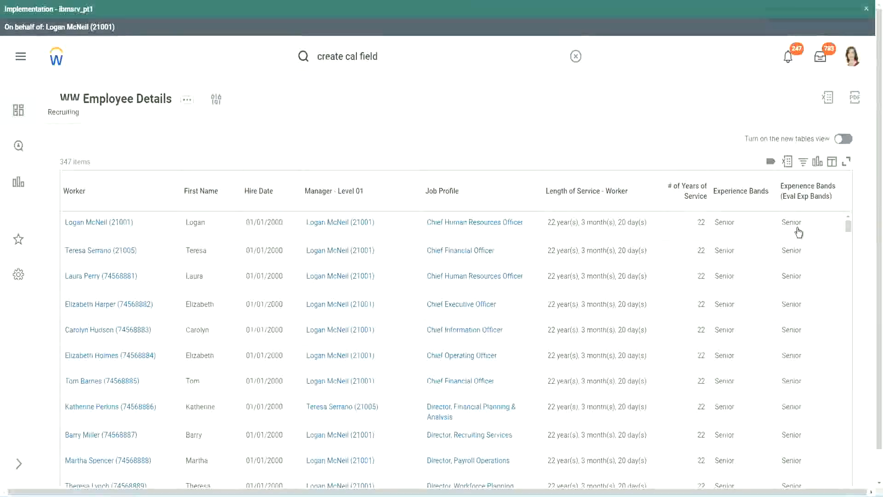
{"action": "mouse_move", "coordinate": [401, 6]}
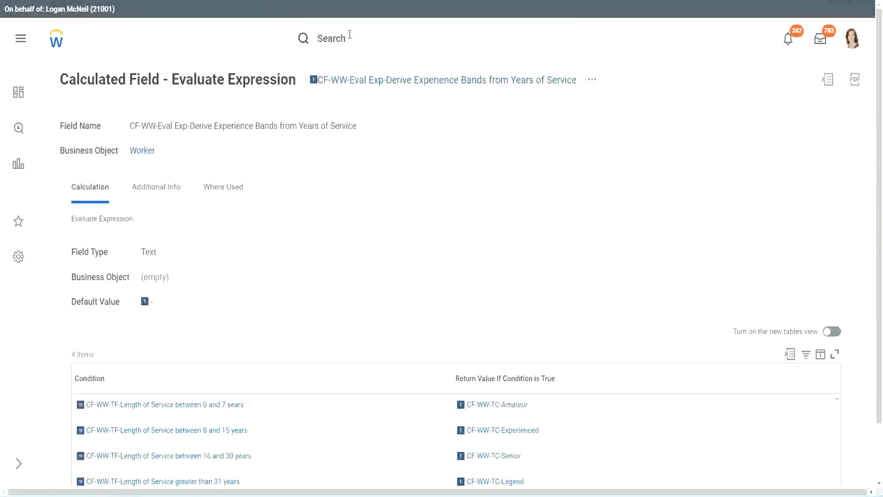
{"action": "type", "text": "create calc field"}
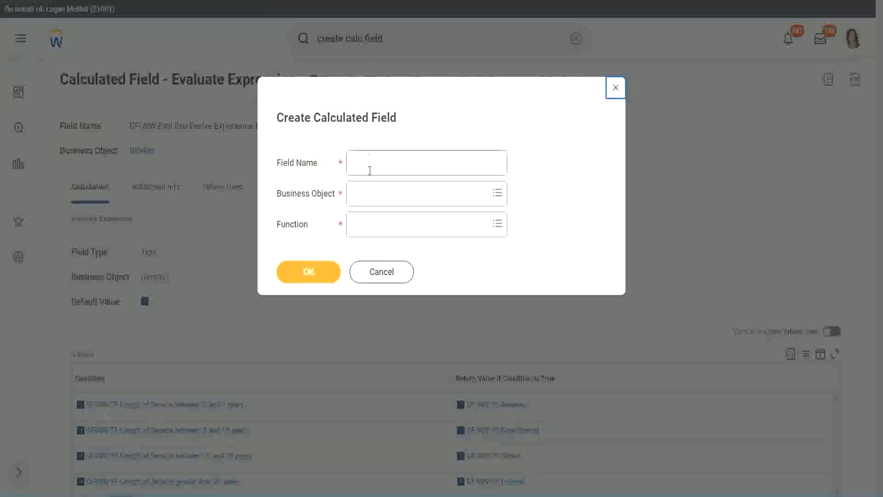
Step: Name the field CF-WW-LRB-Identify Experience Bands from years of Service, on Worker with Lookup Range Band, and confirm
{"action": "left_click", "coordinate": [426, 163]}
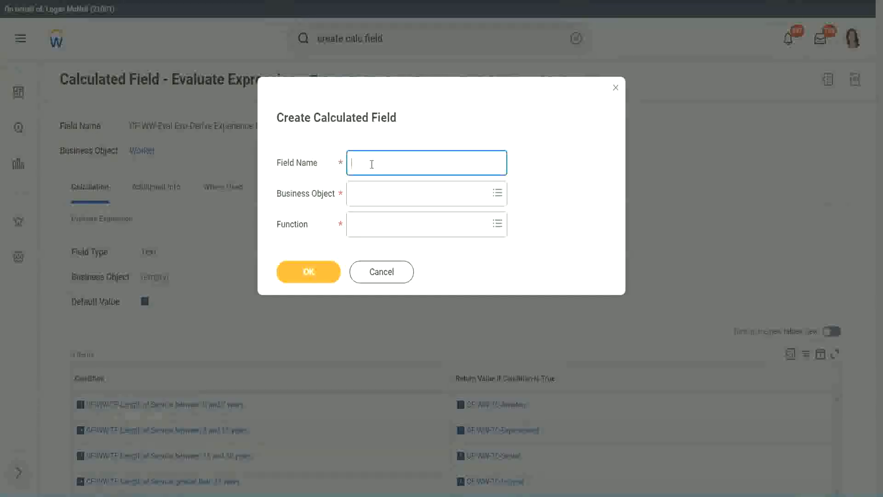
{"action": "type", "text": "CF-WW-LRB-"}
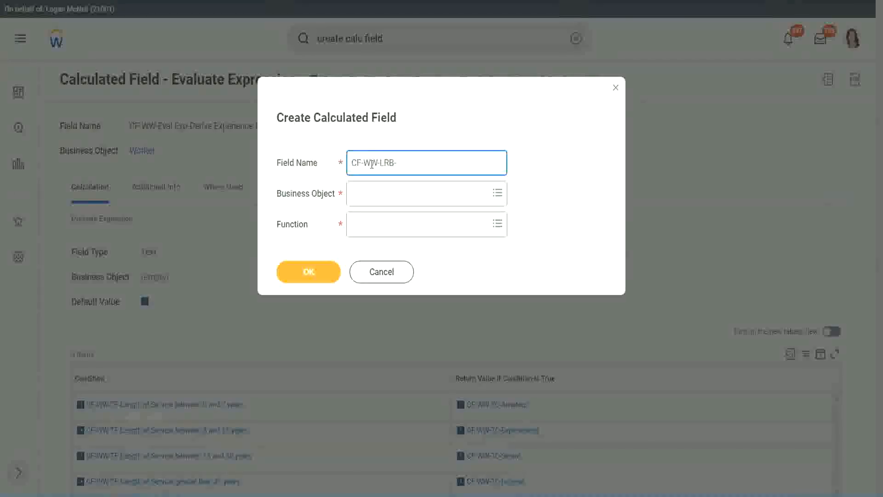
{"action": "type", "text": "Identify Experience Bands fror"}
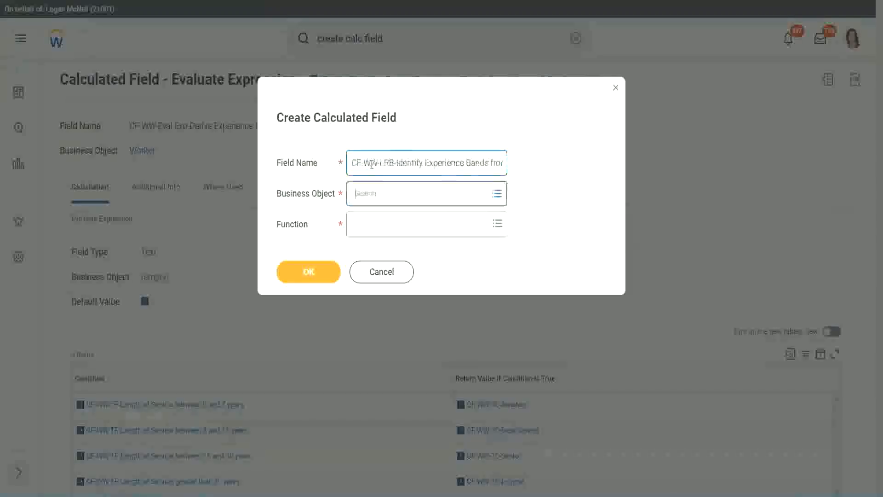
{"action": "type", "text": "worker"}
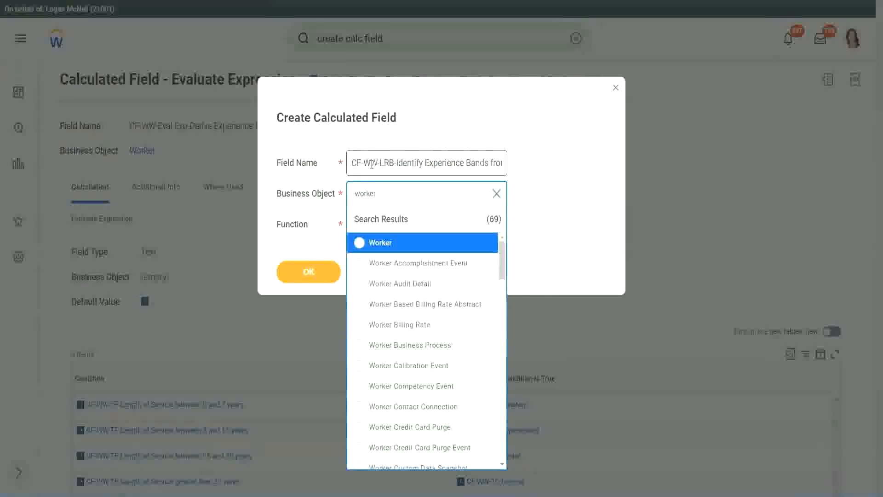
{"action": "left_click", "coordinate": [378, 242]}
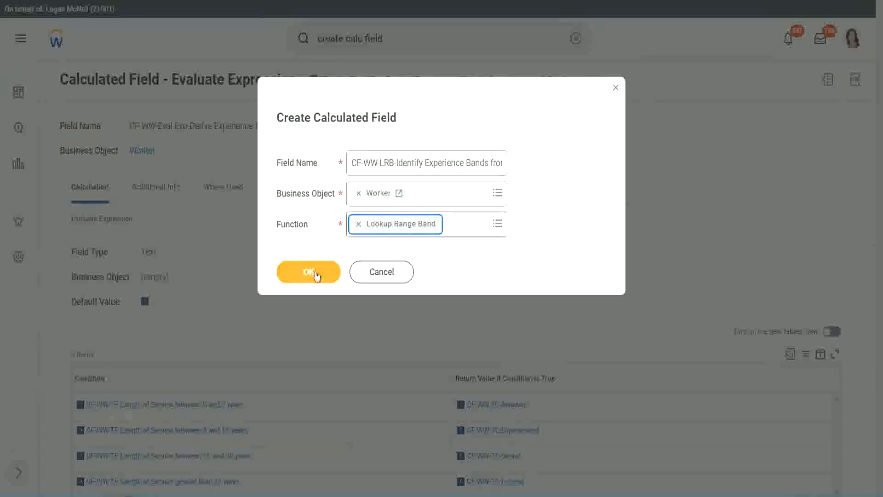
{"action": "left_click", "coordinate": [309, 271]}
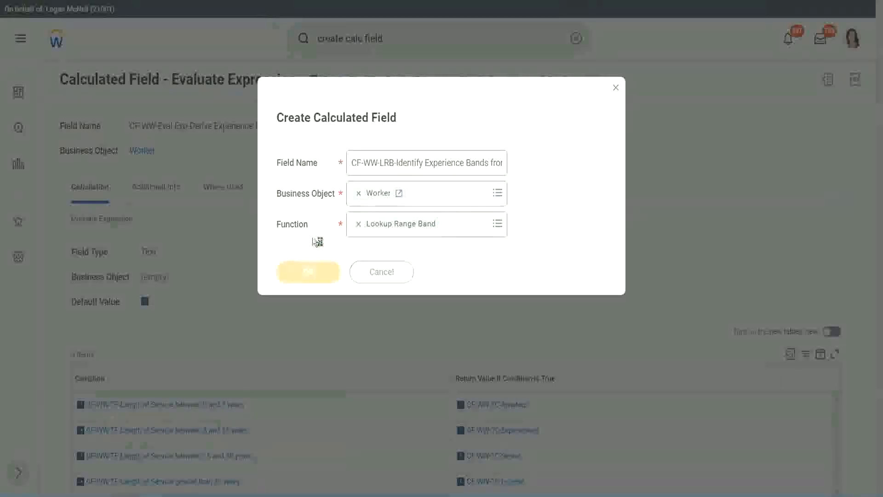
Step: Proceed to the Lookup Range Band setup page for the new Identify Experience Bands field
{"action": "left_click", "coordinate": [309, 271]}
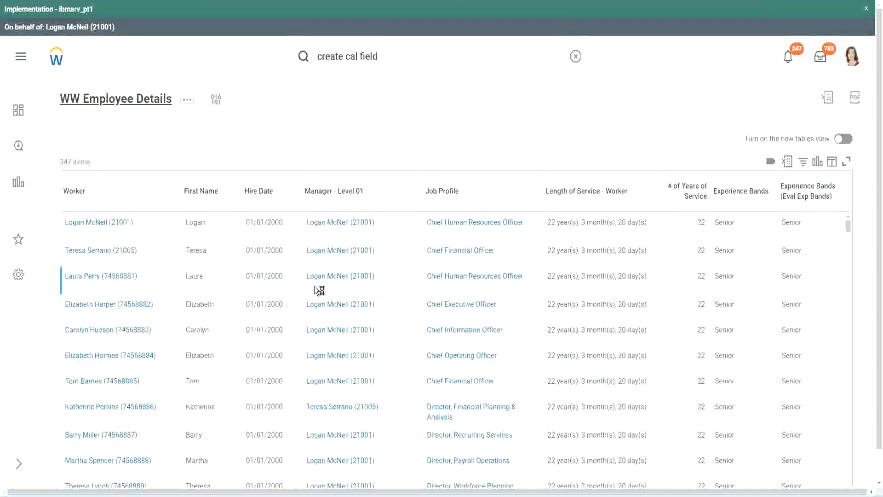
{"action": "mouse_move", "coordinate": [298, 276]}
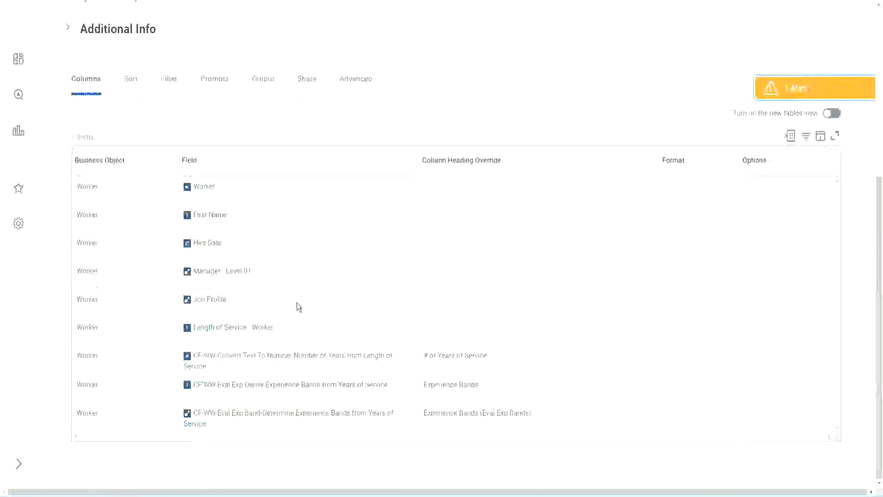
{"action": "right_click", "coordinate": [288, 355]}
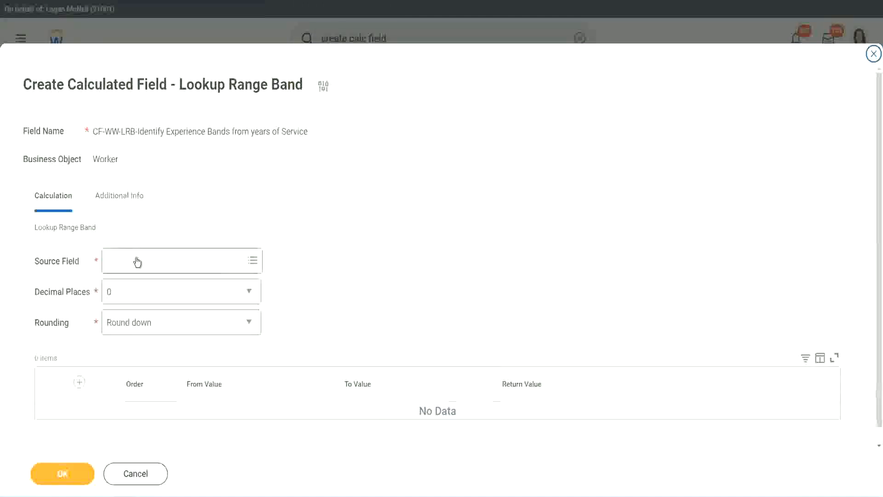
Step: Source the lookup from CF-WW-Convert Text To Number-Number of Years from Length of Service with 0 decimal places
{"action": "left_click", "coordinate": [181, 261]}
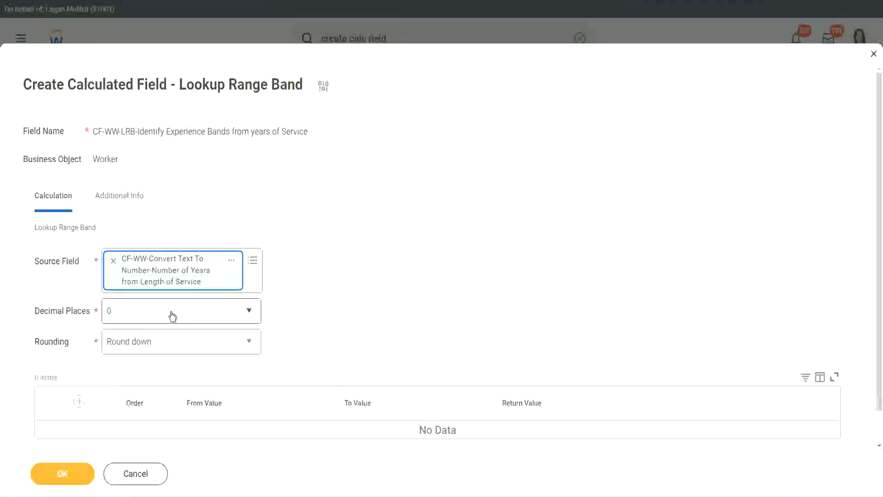
{"action": "left_click", "coordinate": [181, 310]}
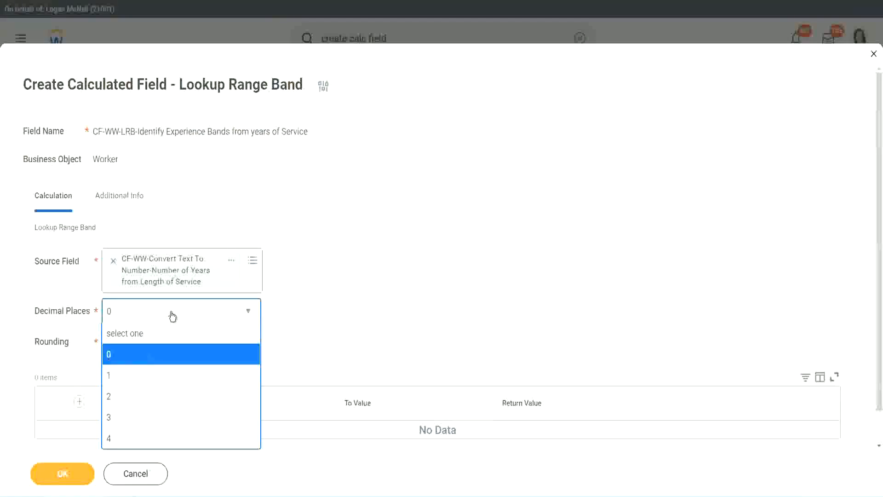
{"action": "mouse_move", "coordinate": [345, 305]}
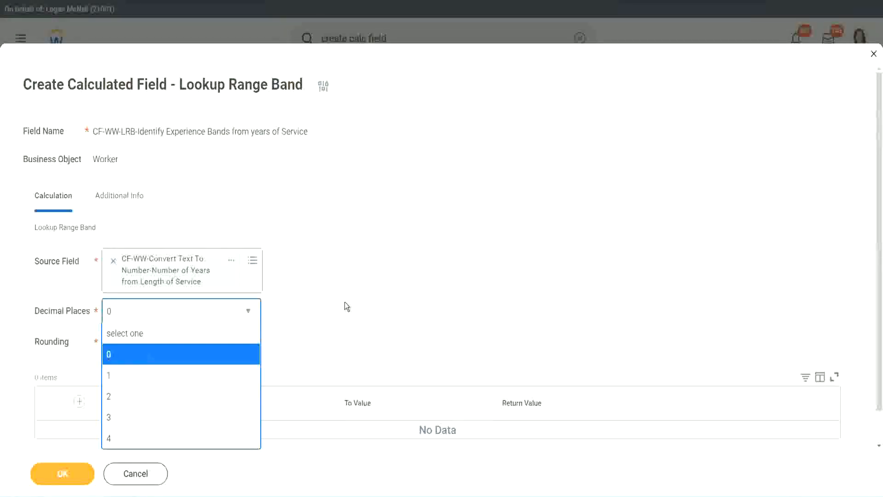
{"action": "left_click", "coordinate": [109, 355]}
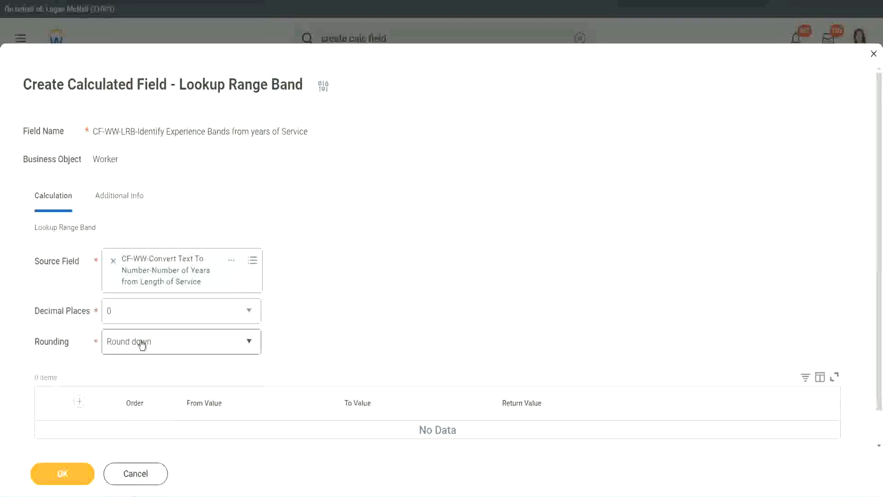
Step: Review the rounding choices and set the field's rounding method to Round
{"action": "left_click", "coordinate": [180, 342]}
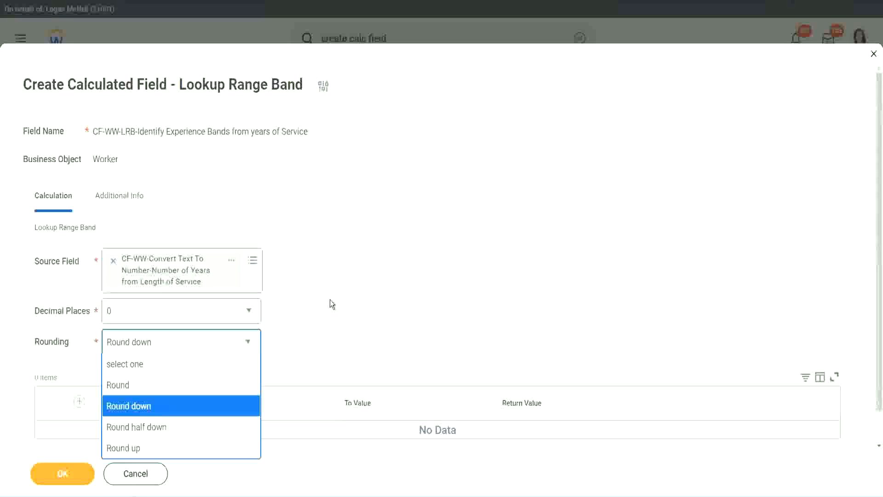
{"action": "left_click", "coordinate": [129, 406]}
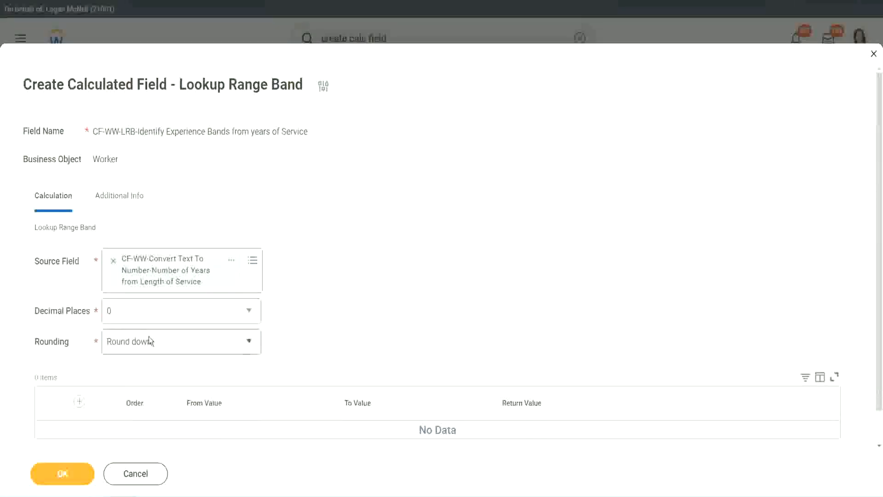
{"action": "left_click", "coordinate": [180, 341]}
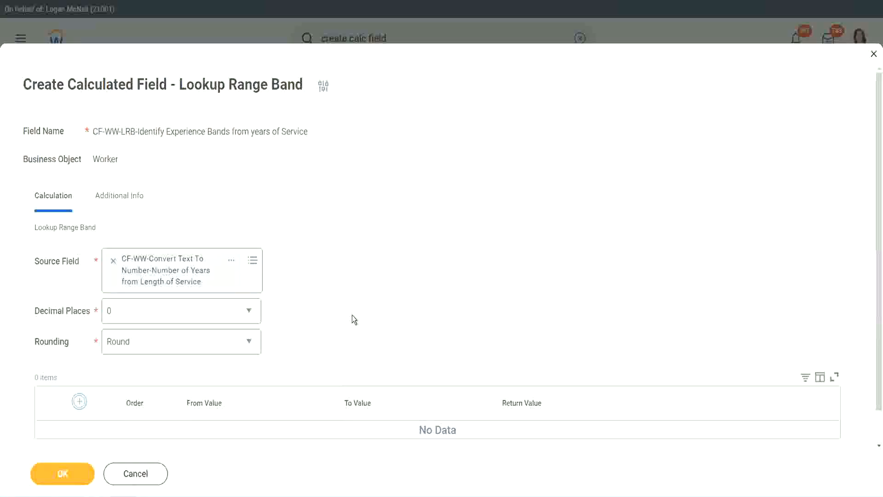
Step: Add the first band row: 0 to 7 years returning Amateur
{"action": "left_click", "coordinate": [79, 402]}
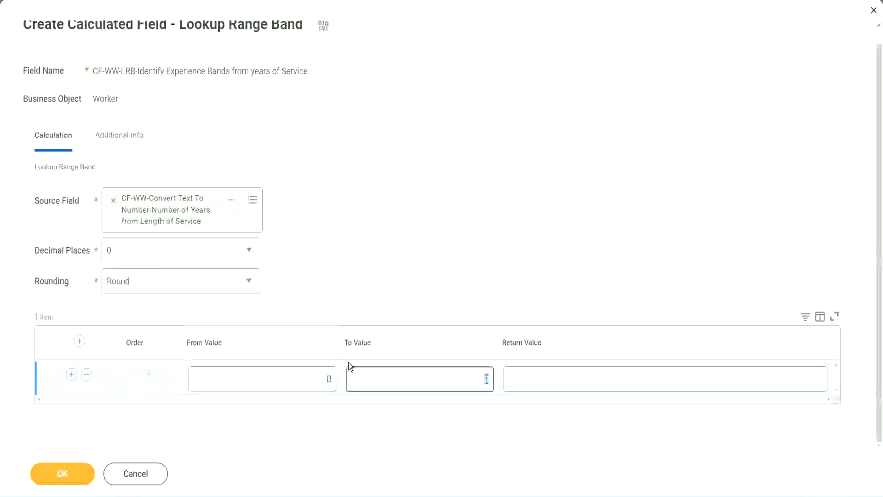
{"action": "type", "text": "7"}
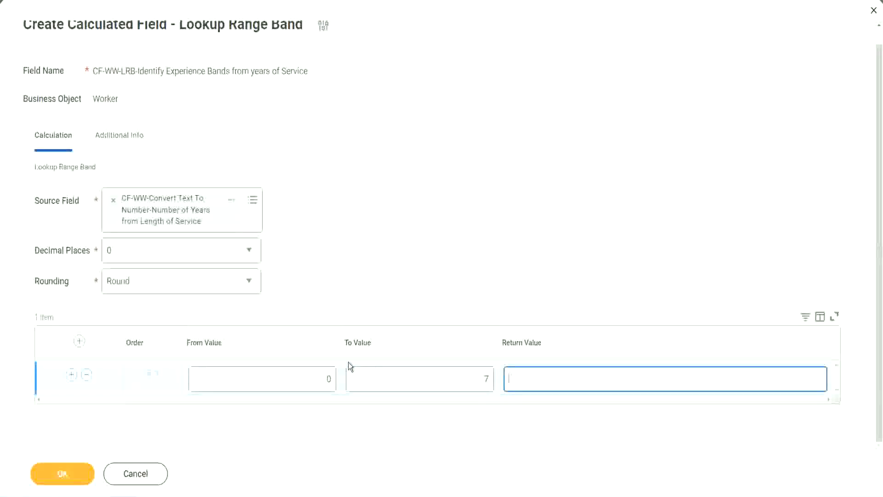
{"action": "type", "text": "Amate"}
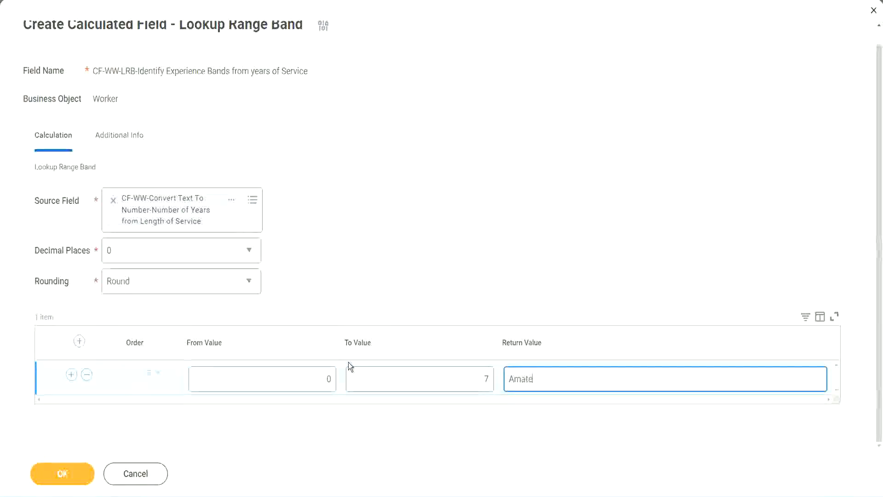
{"action": "type", "text": "ur"}
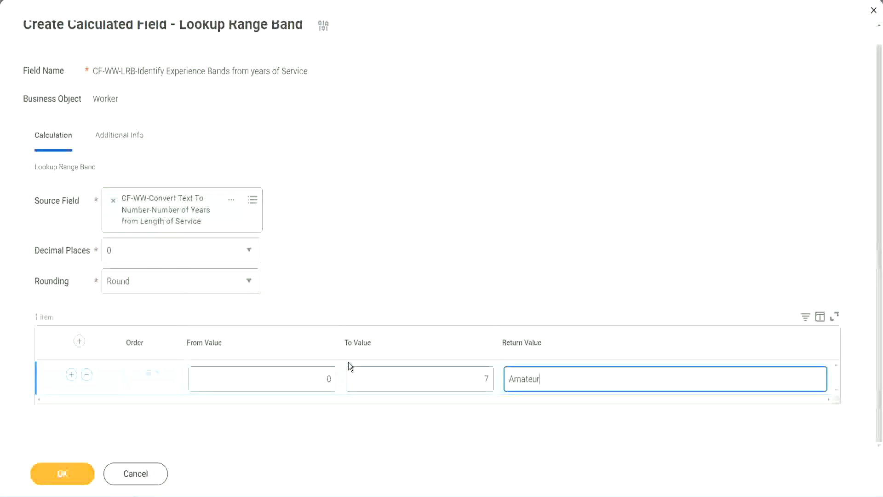
{"action": "left_click", "coordinate": [262, 378]}
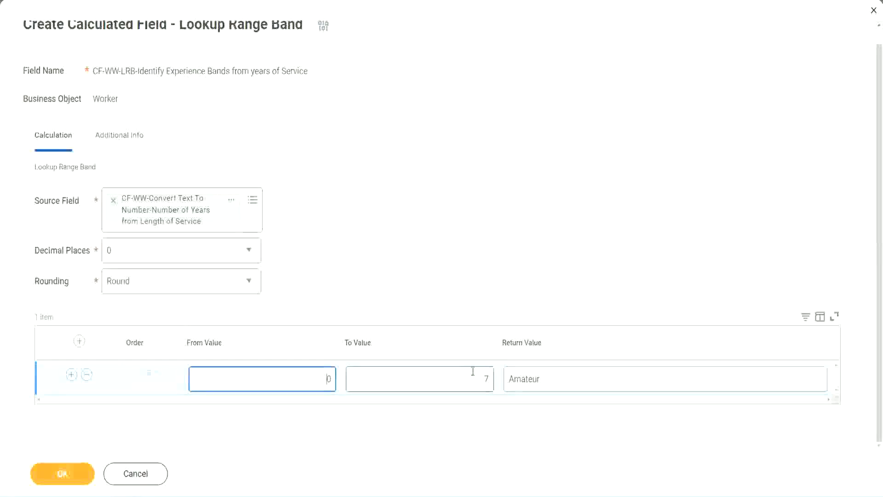
{"action": "left_click", "coordinate": [419, 378]}
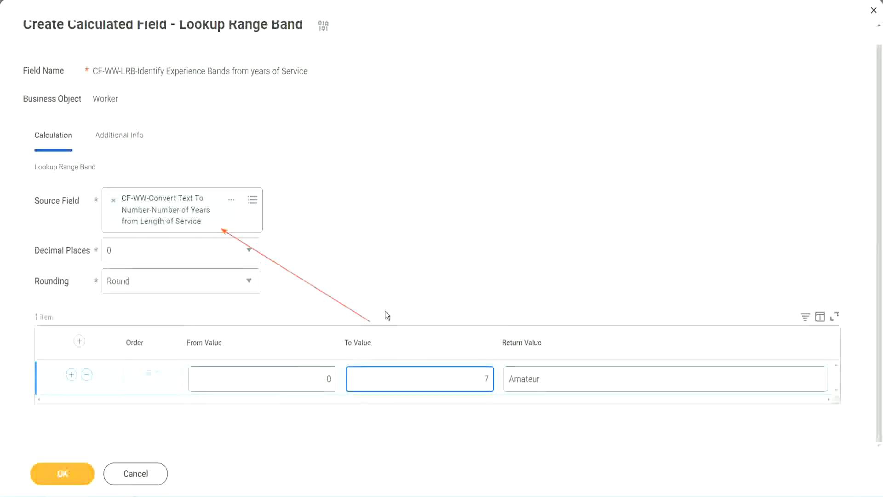
{"action": "left_click", "coordinate": [420, 378]}
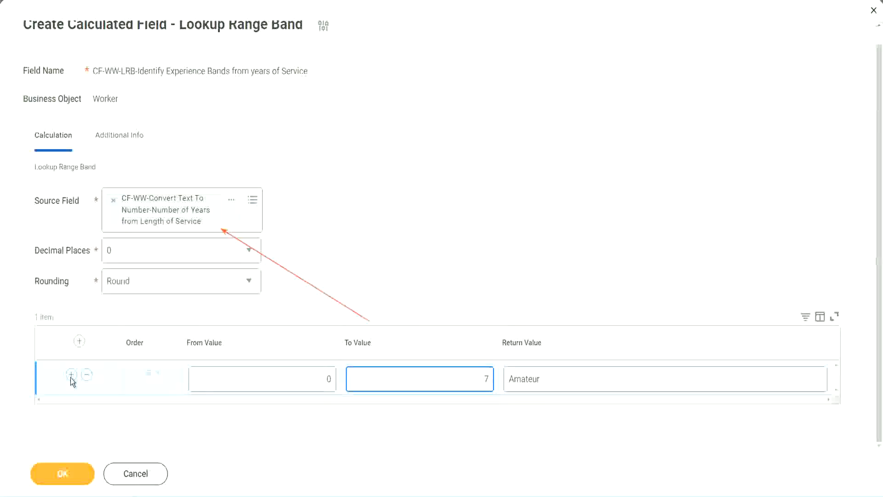
Step: Add a second band, 8 to 15 years, returning Experienced
{"action": "left_click", "coordinate": [71, 375]}
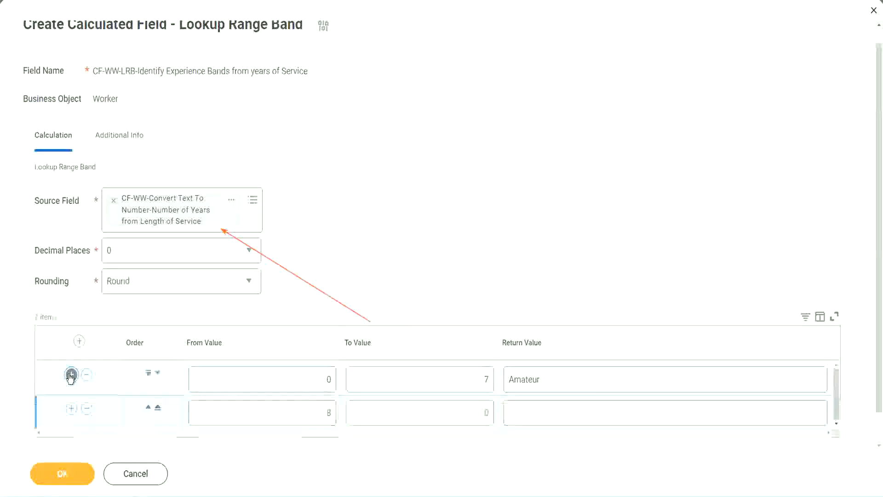
{"action": "left_click", "coordinate": [263, 412]}
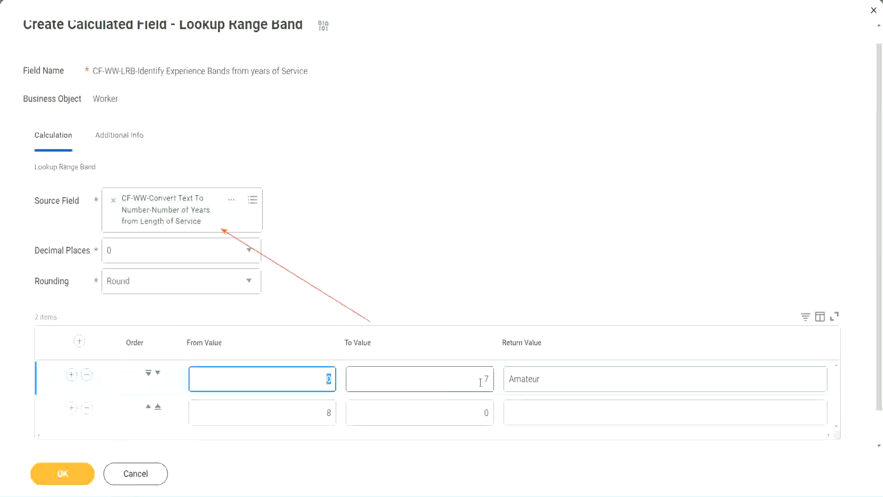
{"action": "left_click", "coordinate": [420, 378]}
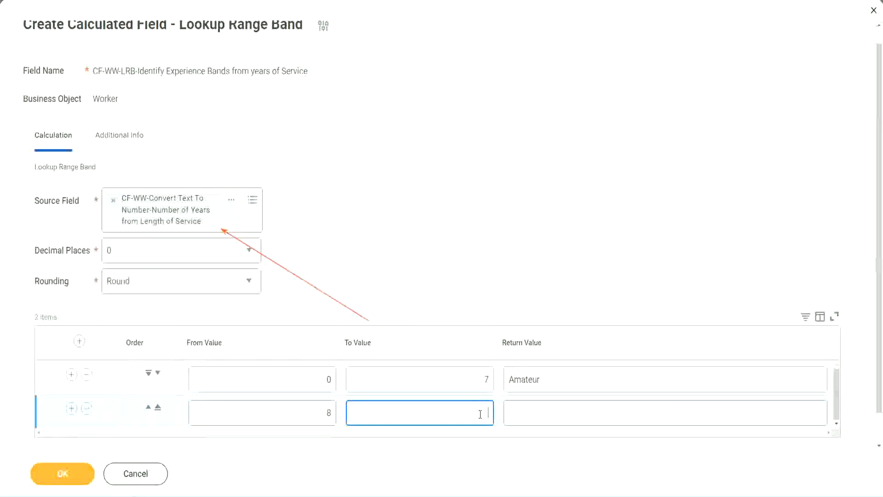
{"action": "type", "text": "15"}
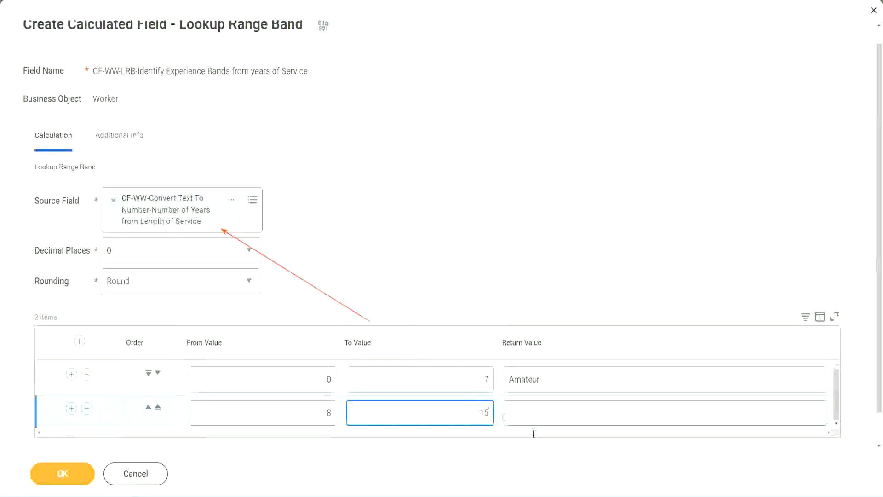
{"action": "left_click", "coordinate": [664, 412]}
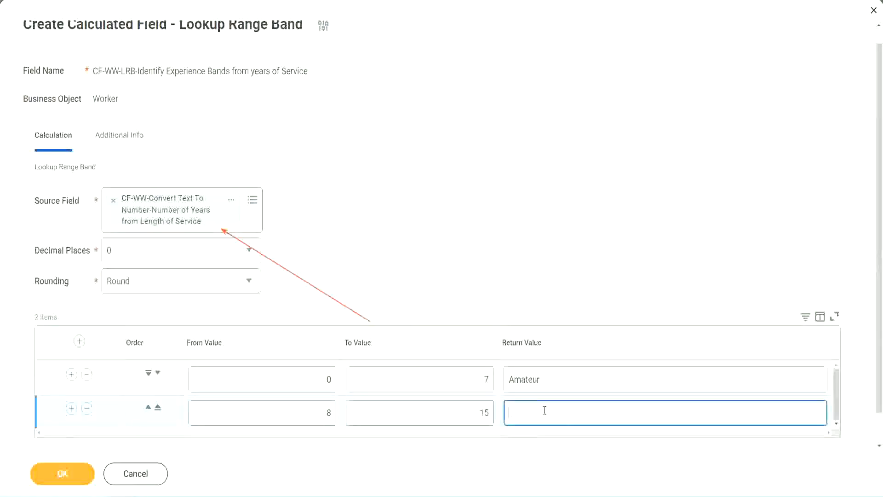
{"action": "type", "text": "Experience"}
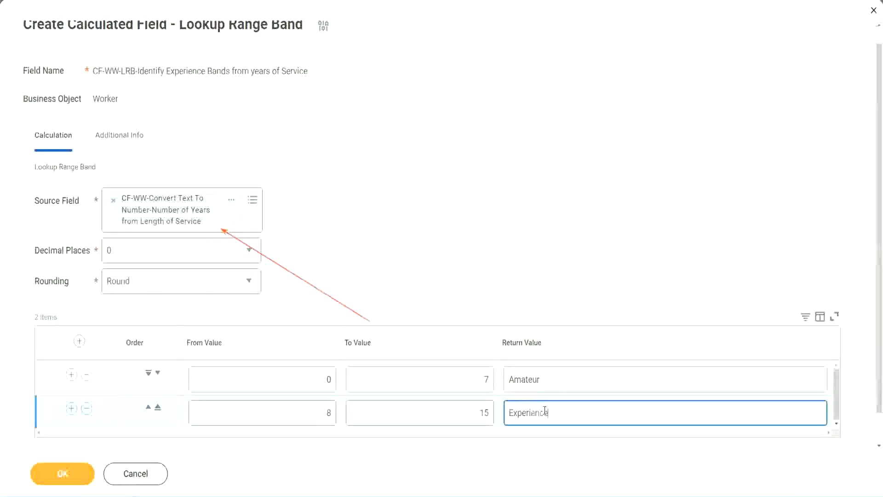
{"action": "type", "text": "d"}
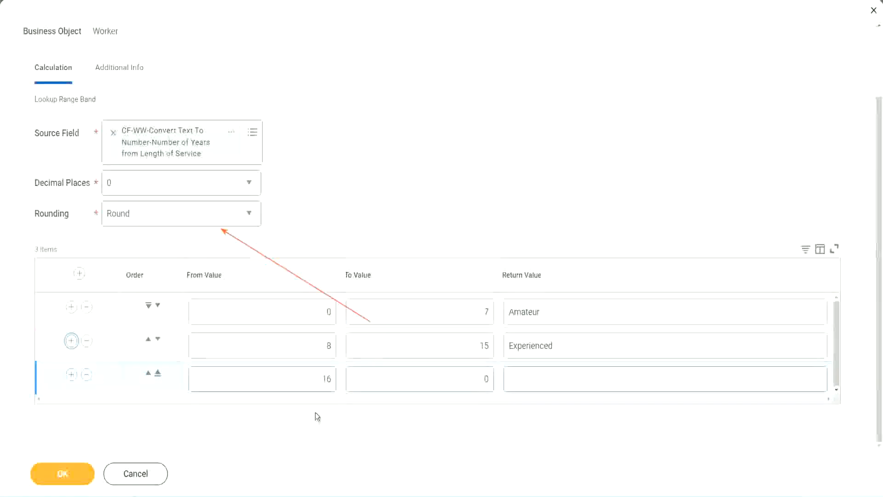
Step: Add a third band, 16 to 30 years, returning Senior
{"action": "left_click", "coordinate": [421, 378]}
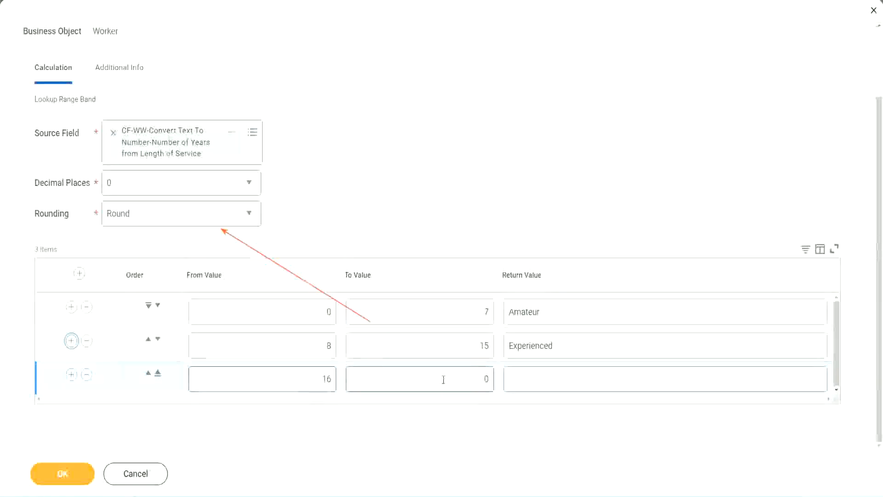
{"action": "left_click", "coordinate": [420, 379]}
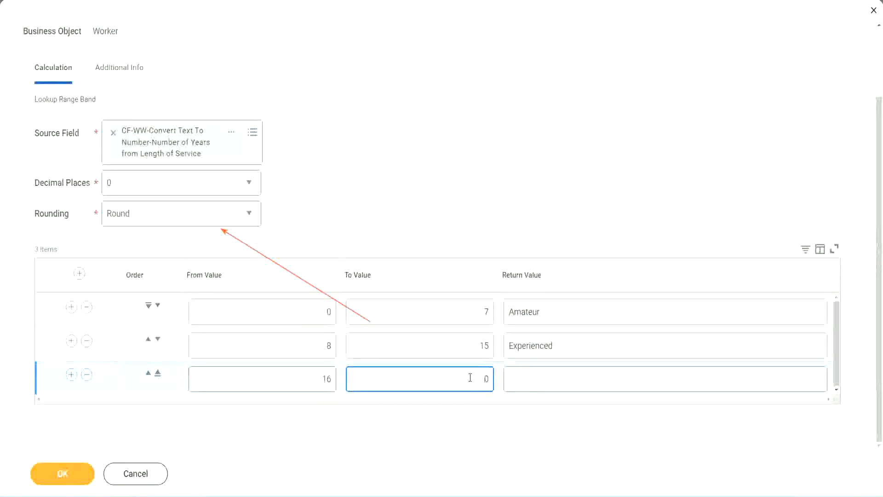
{"action": "type", "text": "30"}
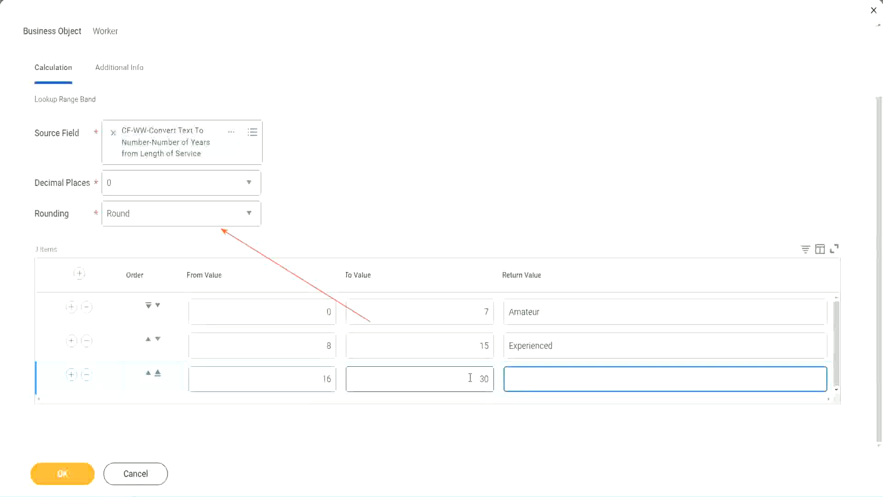
{"action": "type", "text": "Senior"}
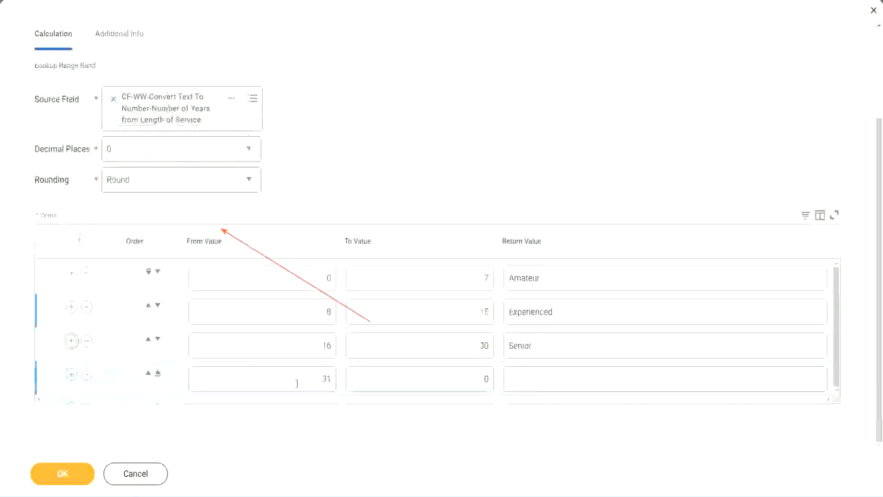
Step: Complete the fourth band as 31 to 1000 returning Legend and review the band limits
{"action": "left_click", "coordinate": [262, 378]}
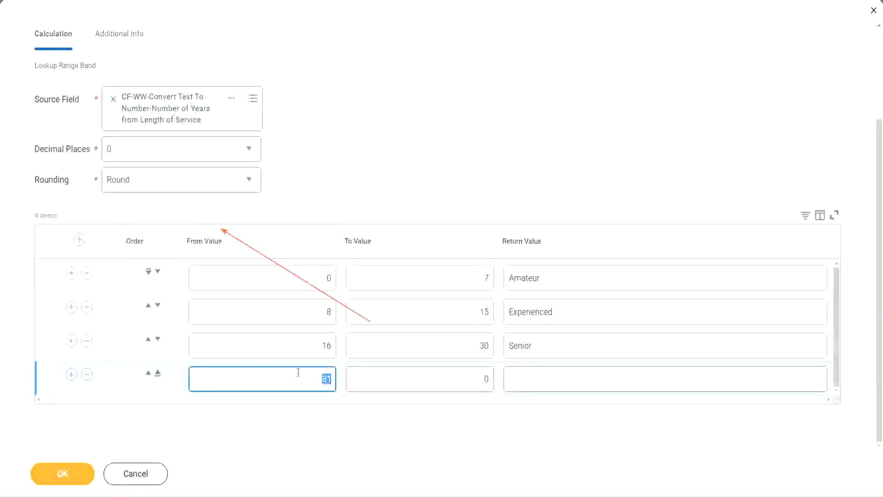
{"action": "left_click", "coordinate": [419, 378]}
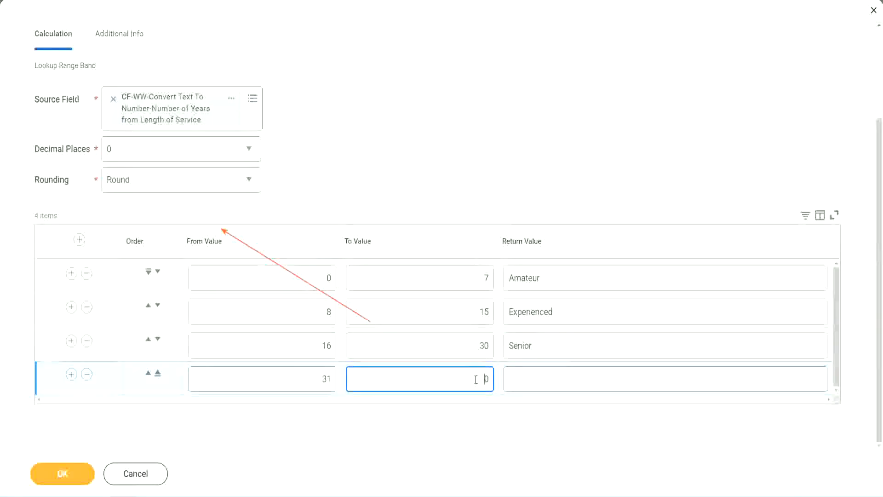
{"action": "type", "text": "0"}
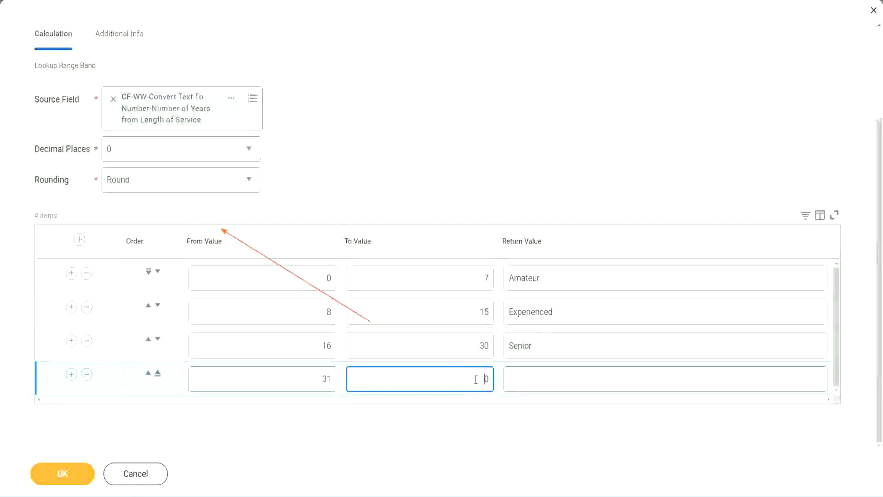
{"action": "type", "text": "1000"}
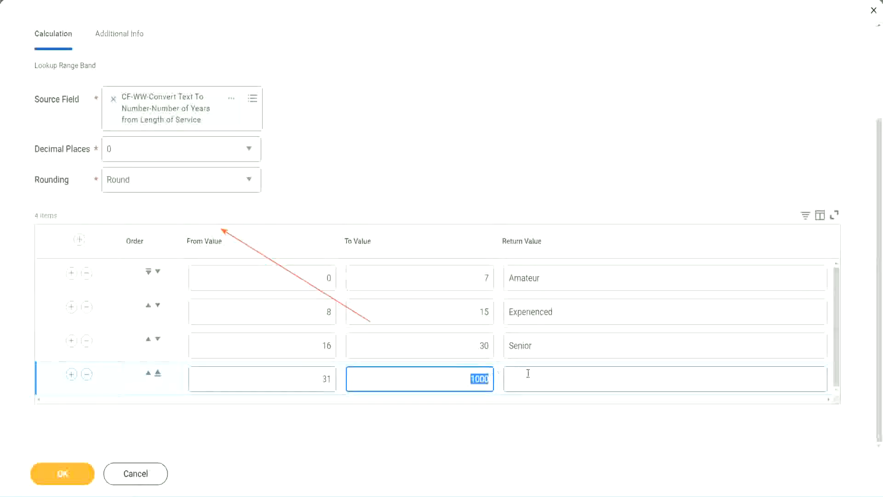
{"action": "left_click", "coordinate": [664, 378]}
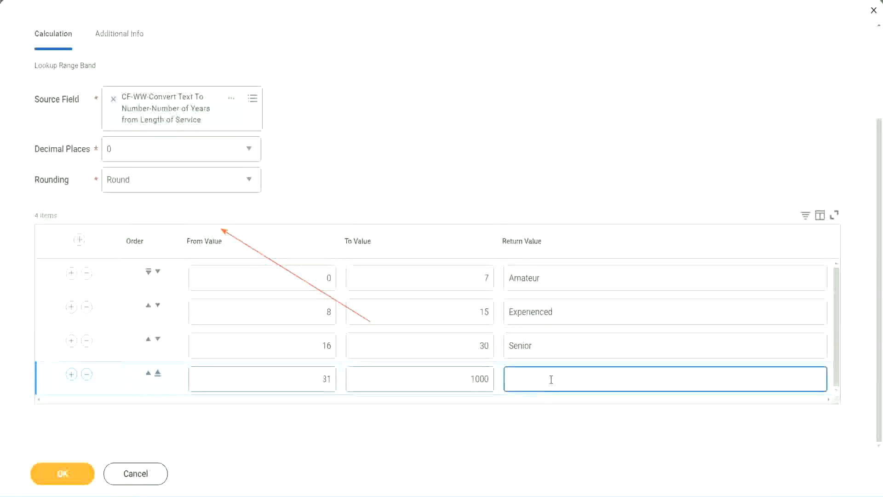
{"action": "type", "text": "Legend"}
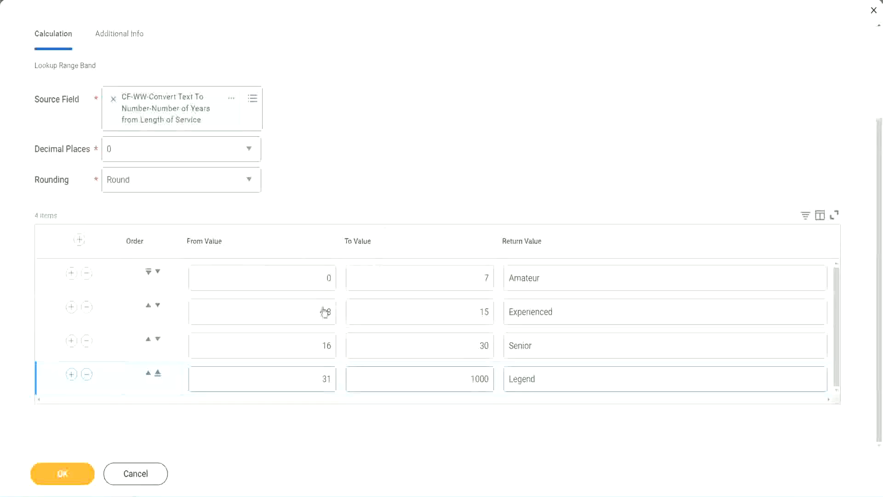
{"action": "type", "text": "8"}
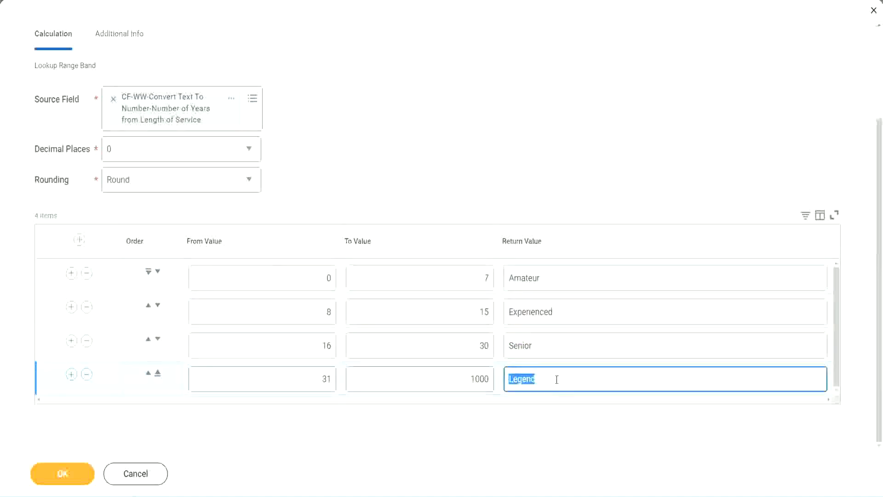
{"action": "left_click", "coordinate": [419, 277]}
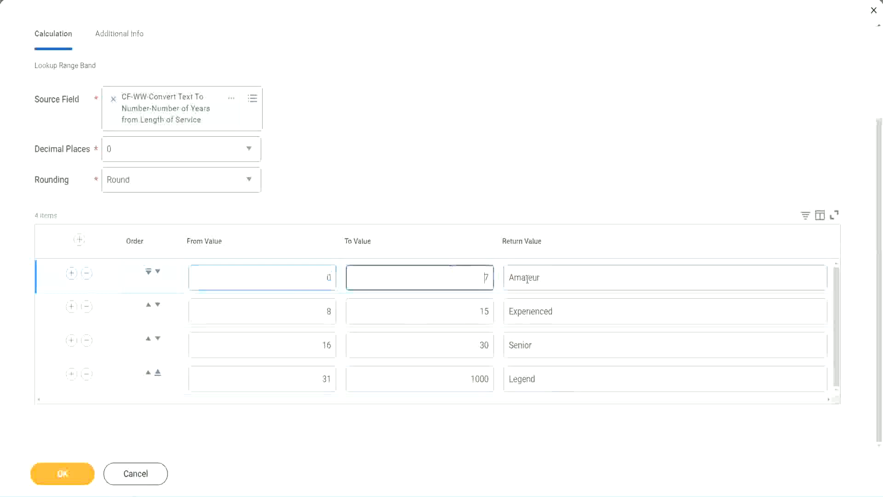
{"action": "double_click", "coordinate": [520, 378]}
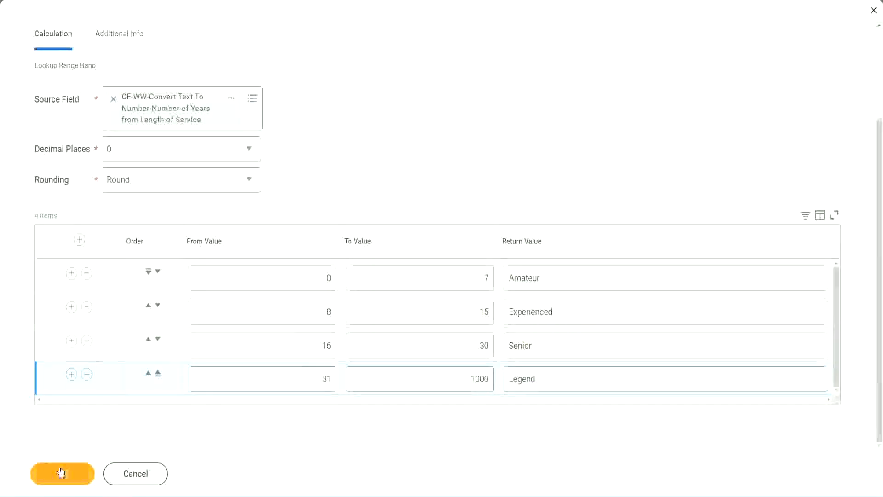
Step: Save the Lookup Range Band field and review its save confirmation page
{"action": "left_click", "coordinate": [62, 473]}
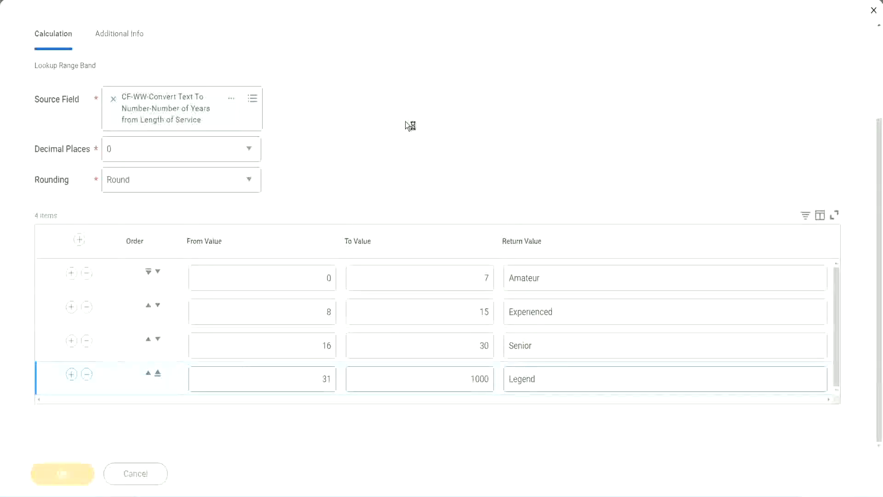
{"action": "left_click", "coordinate": [61, 473]}
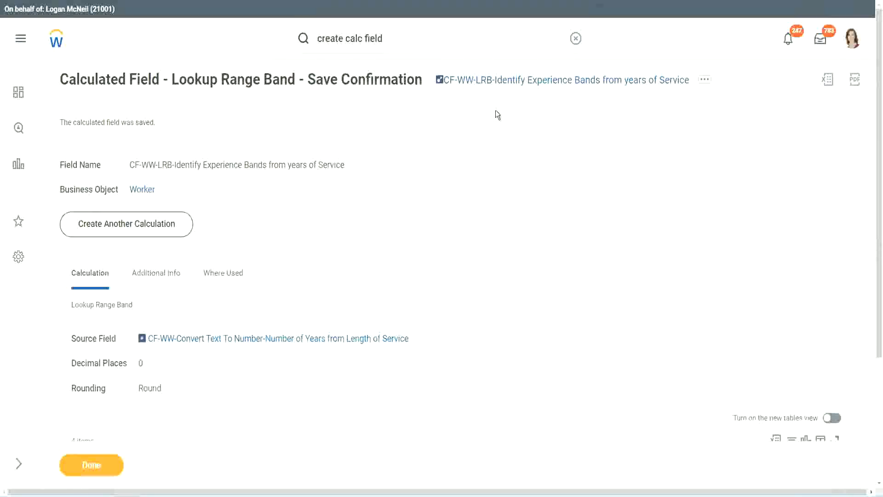
{"action": "left_click", "coordinate": [91, 465]}
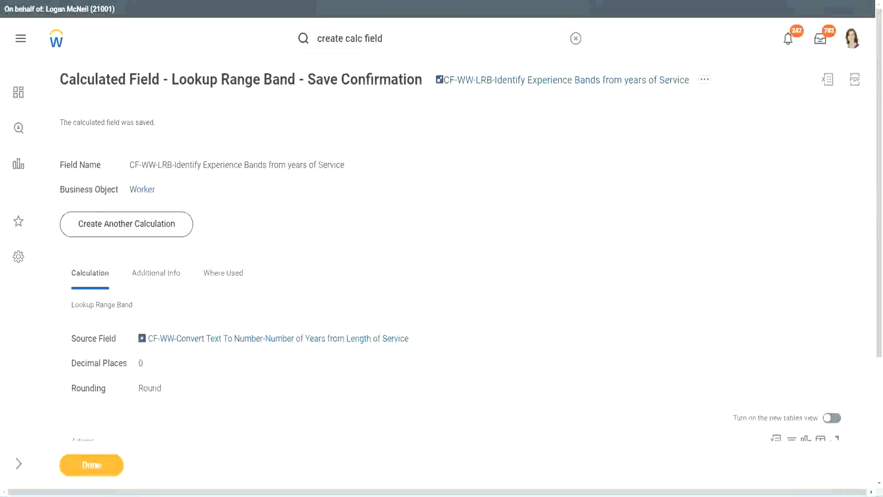
{"action": "mouse_move", "coordinate": [20, 39]}
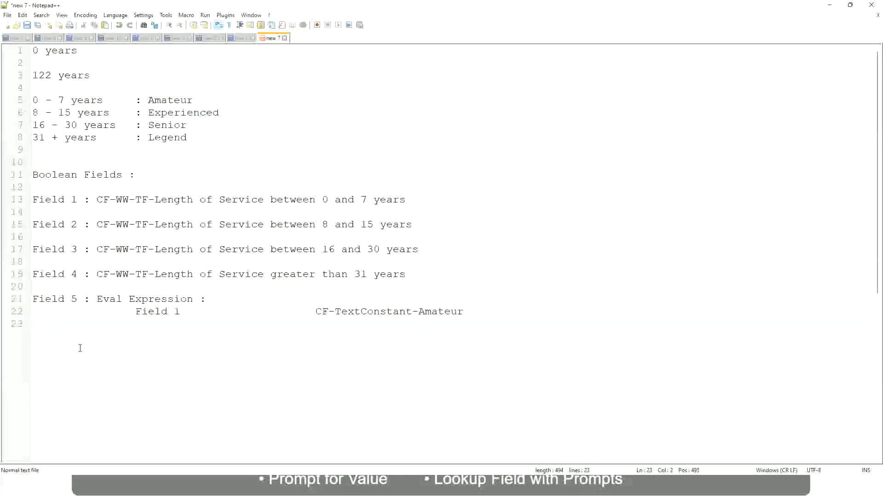
Step: Write a new note line '10,000 USD 1,000,000 USD' below the Eval Expression notes
{"action": "key", "text": "Enter"}
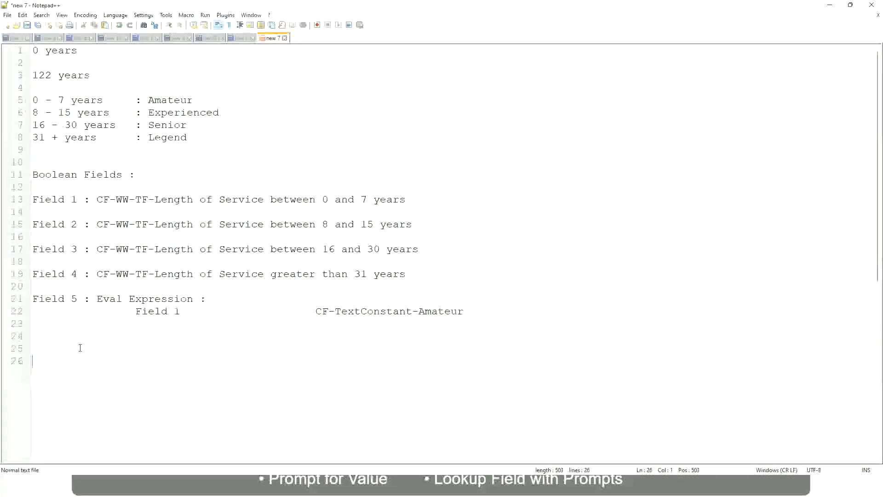
{"action": "type", "text": "10"}
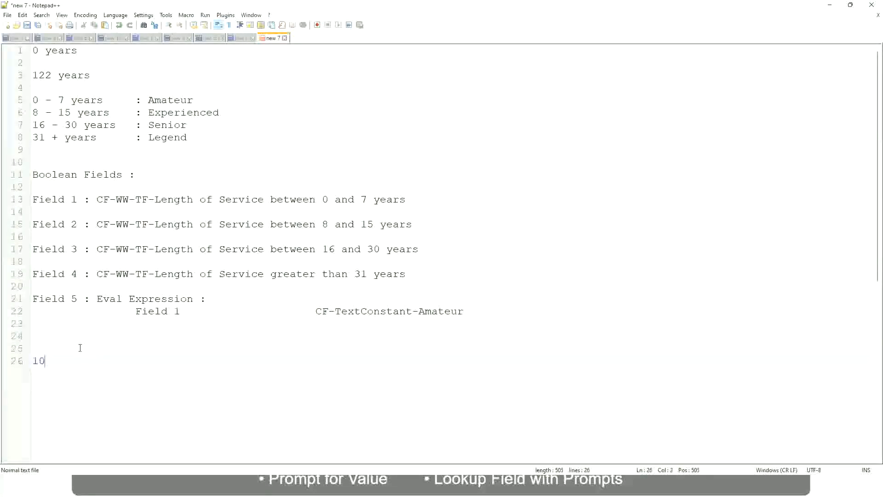
{"action": "type", "text": ","}
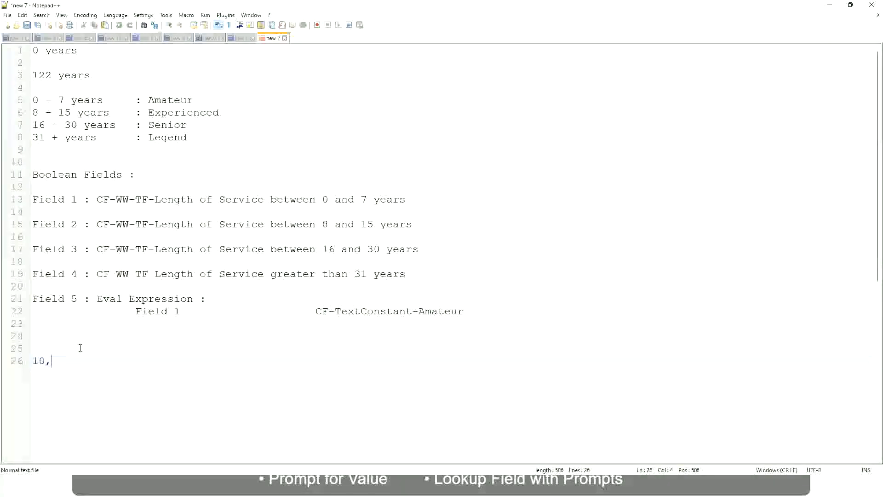
{"action": "type", "text": "000"}
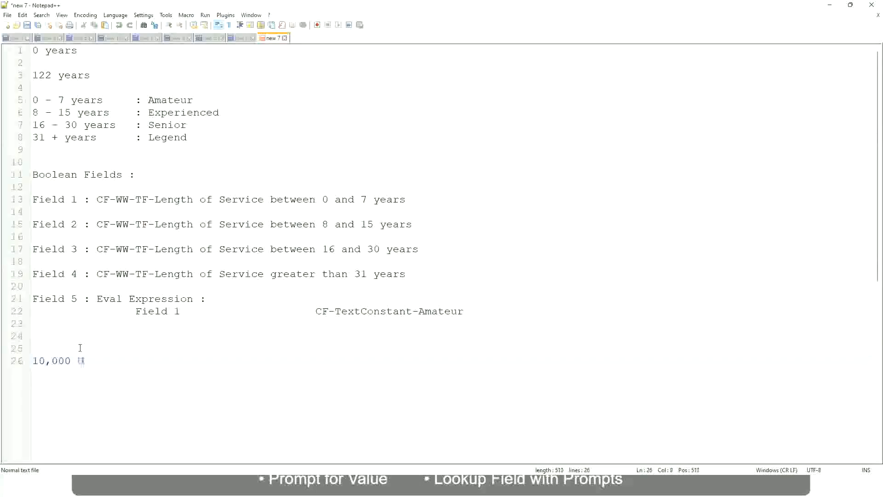
{"action": "type", "text": "USD"}
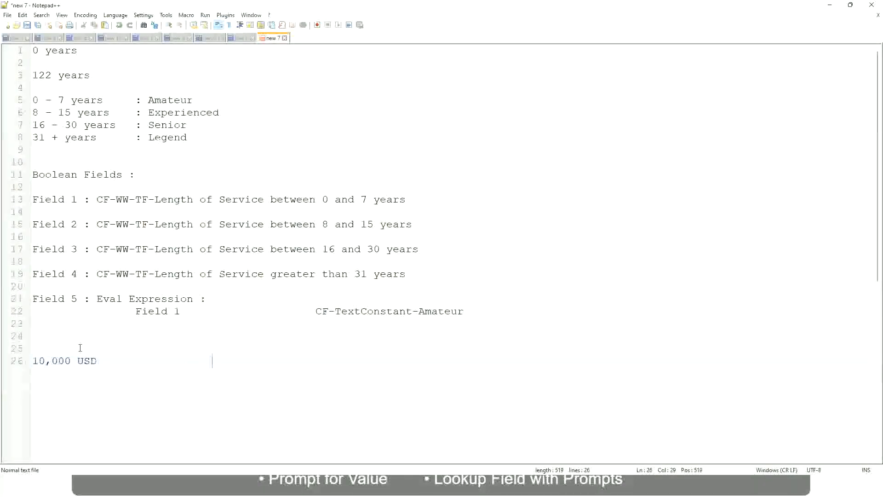
{"action": "type", "text": "1,0"}
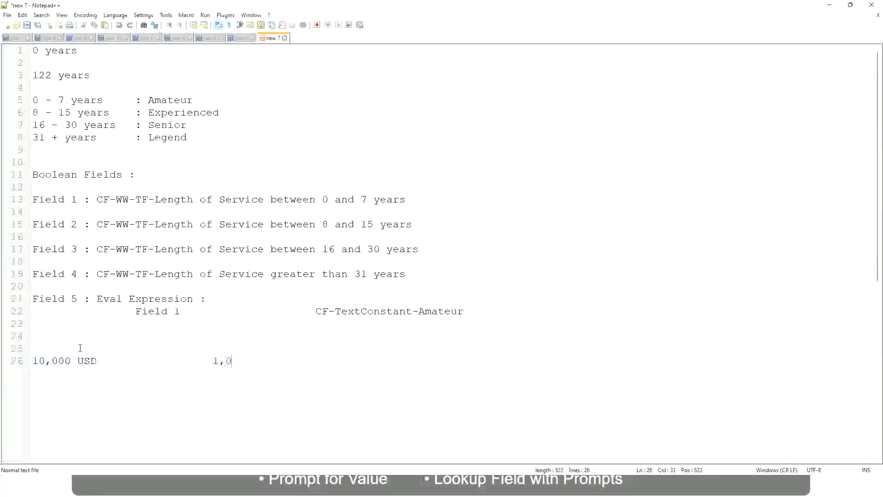
{"action": "type", "text": "00,000"}
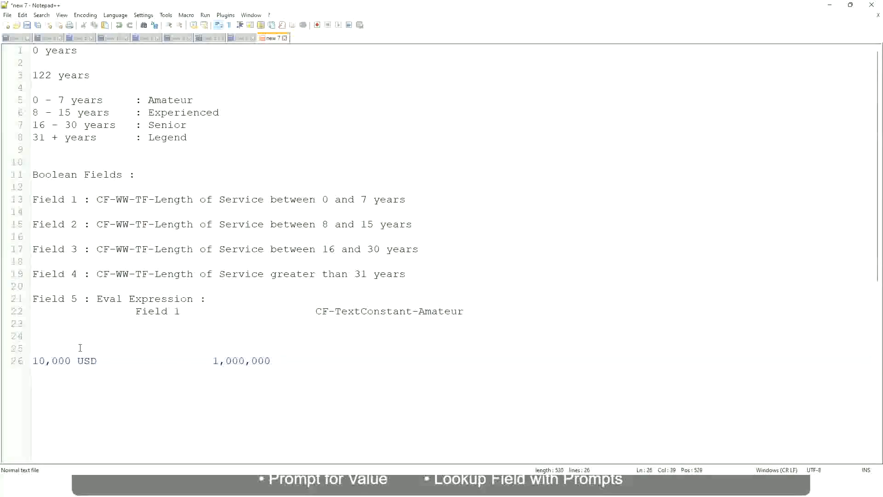
{"action": "type", "text": "USD"}
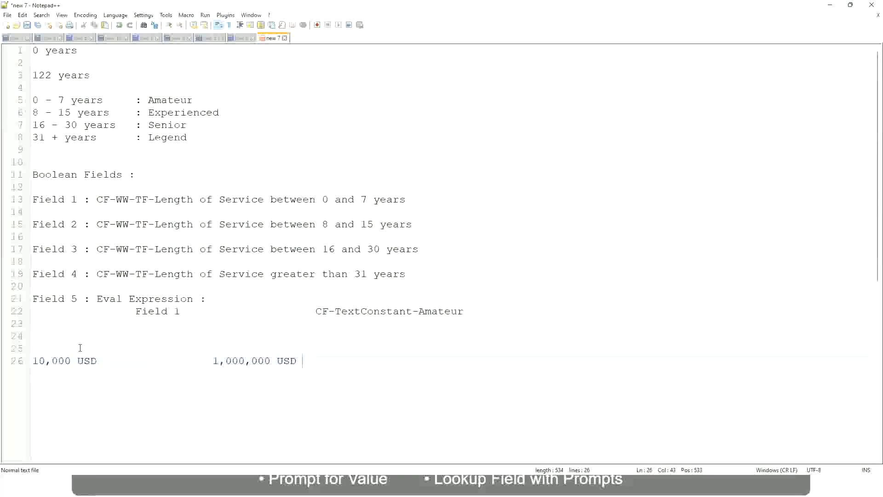
{"action": "key", "text": "Enter"}
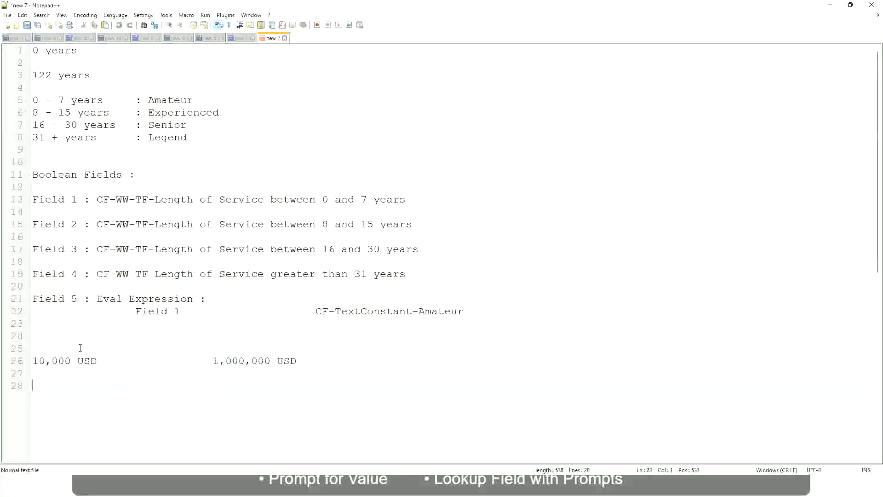
Step: Write the first band line '10 - 50,000: Low'
{"action": "type", "text": "10 -"}
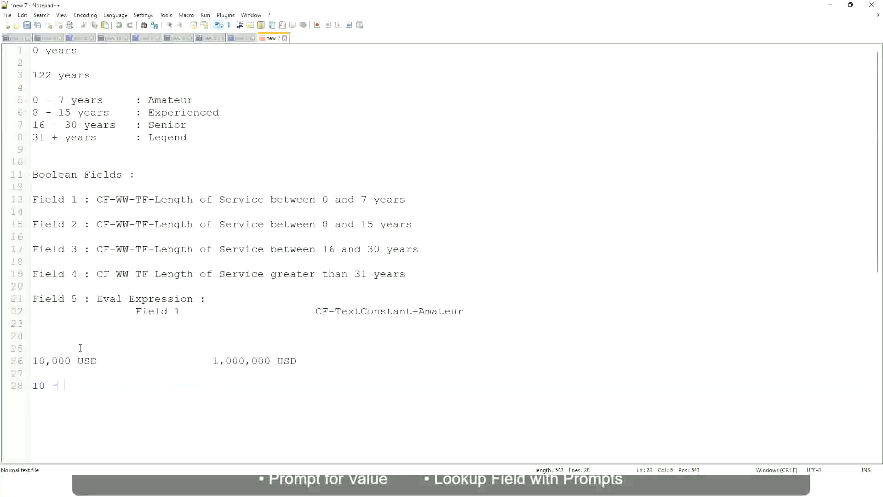
{"action": "type", "text": "50"}
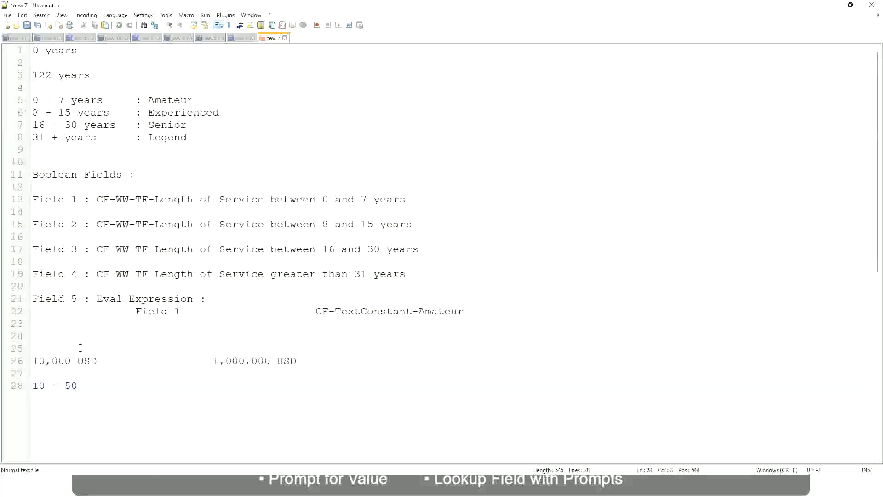
{"action": "type", "text": ","}
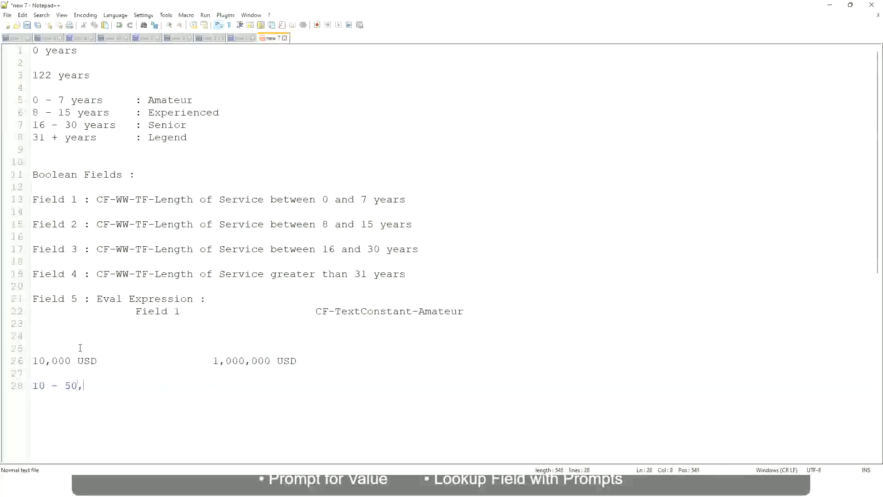
{"action": "type", "text": "000"}
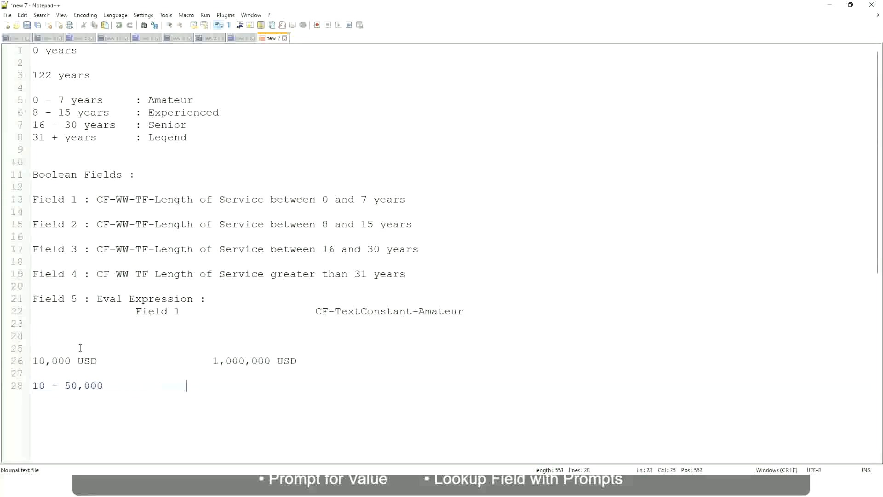
{"action": "type", "text": ":"}
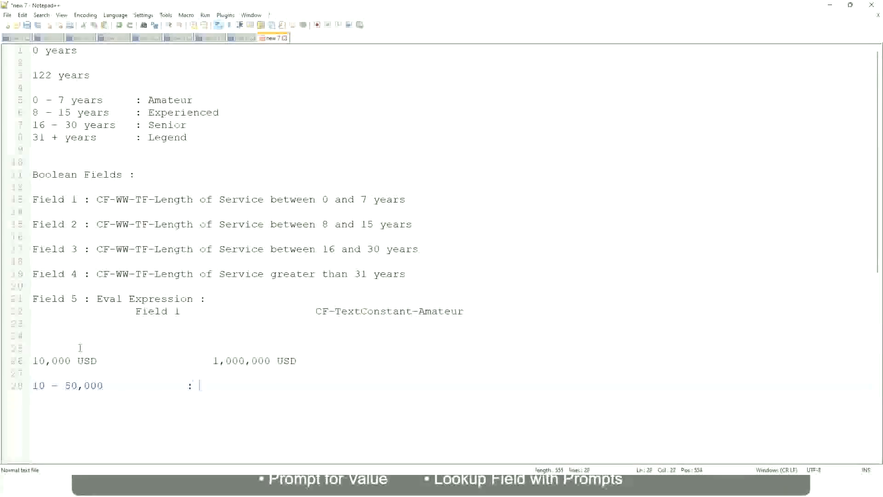
{"action": "type", "text": "Low"}
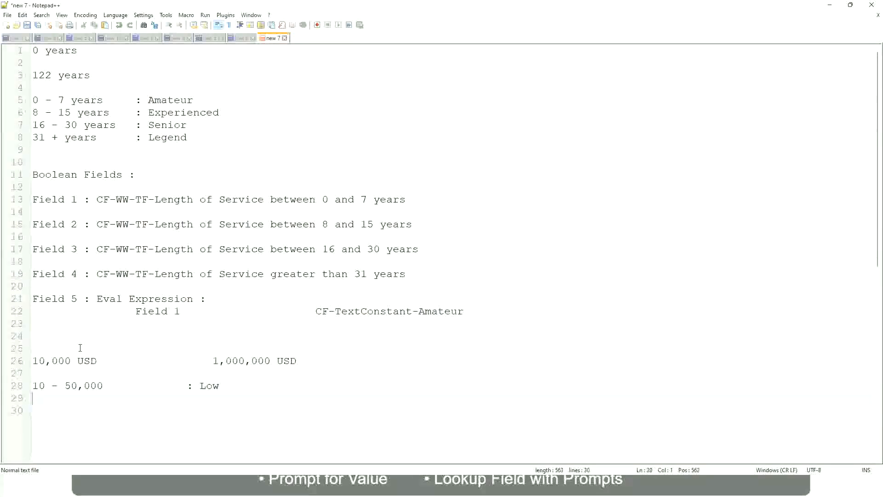
Step: Write the second band line '50,001 - 150,000: Medium'
{"action": "type", "text": "50,001 - 1"}
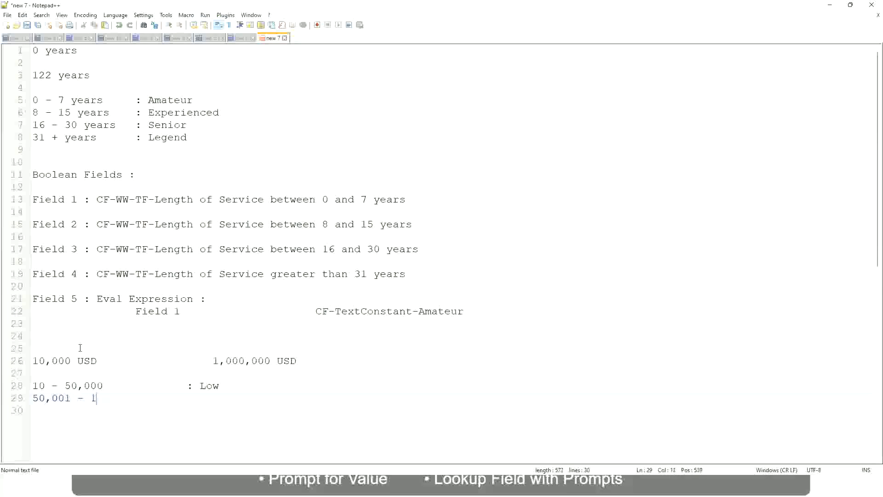
{"action": "type", "text": "50,000"}
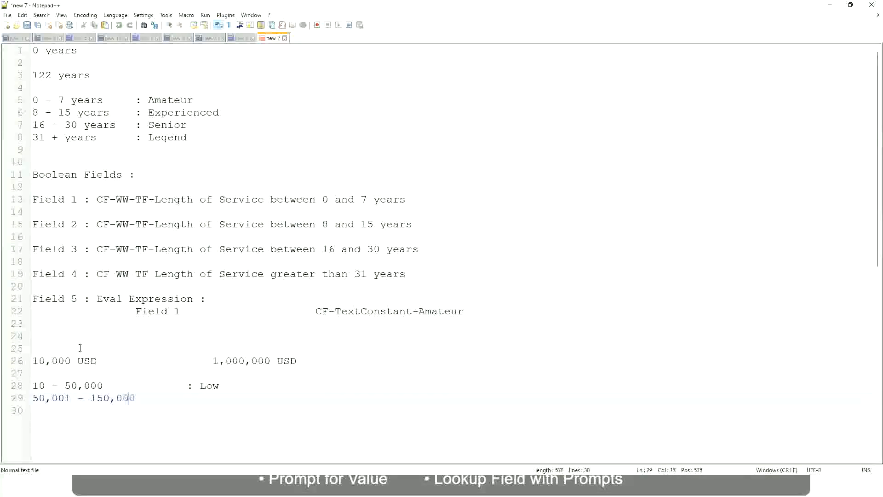
{"action": "type", "text": ": Med"}
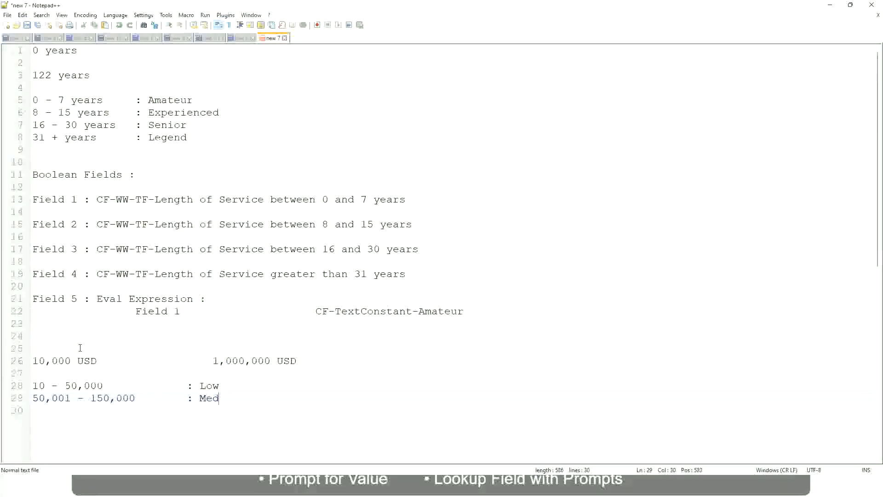
{"action": "type", "text": "ium"}
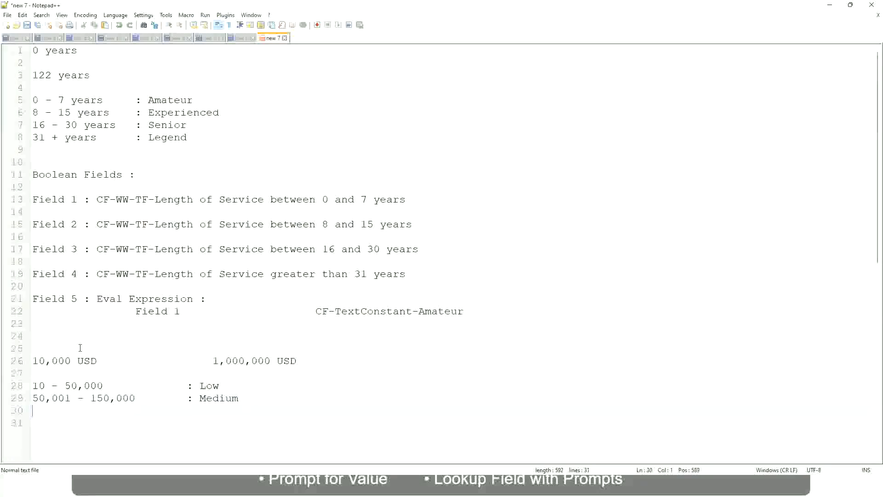
Step: Write the third band line '> 150,000 High'
{"action": "type", "text": ">"}
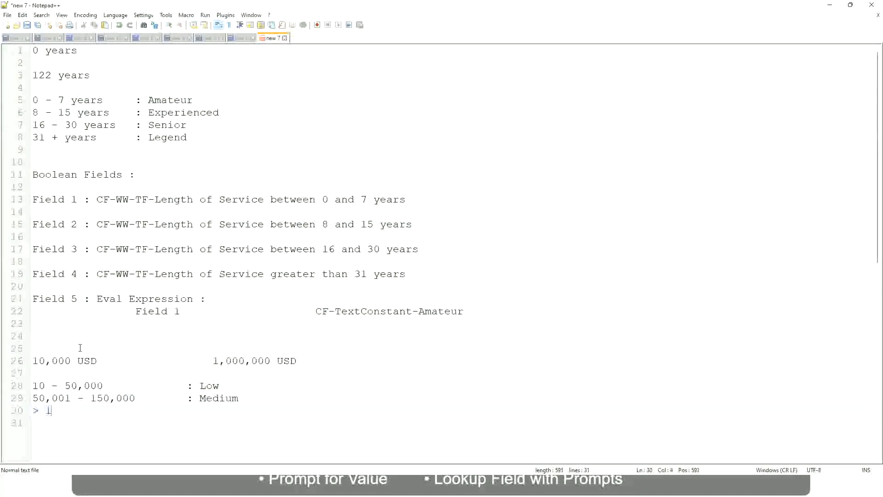
{"action": "type", "text": "150,000"}
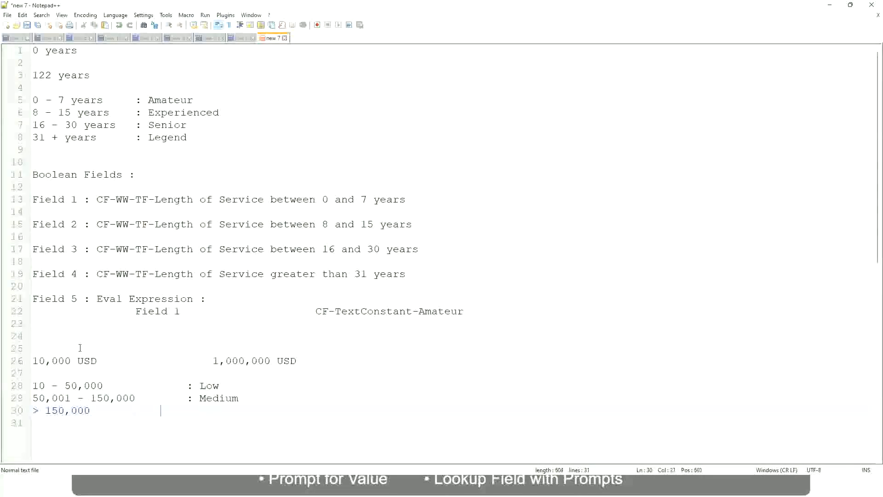
{"action": "type", "text": "Hig"}
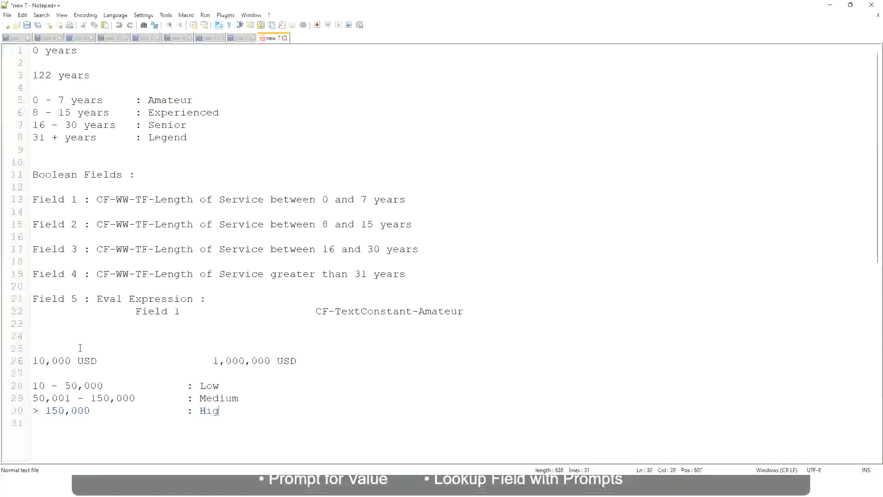
{"action": "type", "text": "h"}
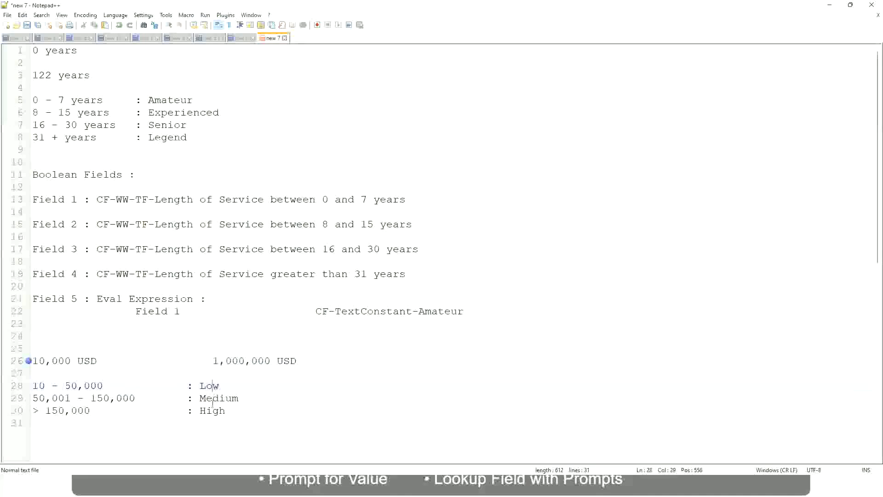
{"action": "left_click", "coordinate": [223, 410]}
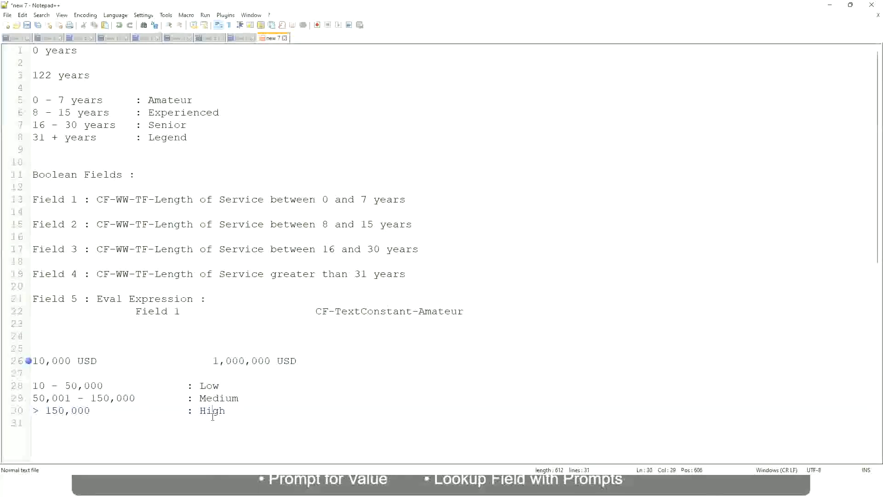